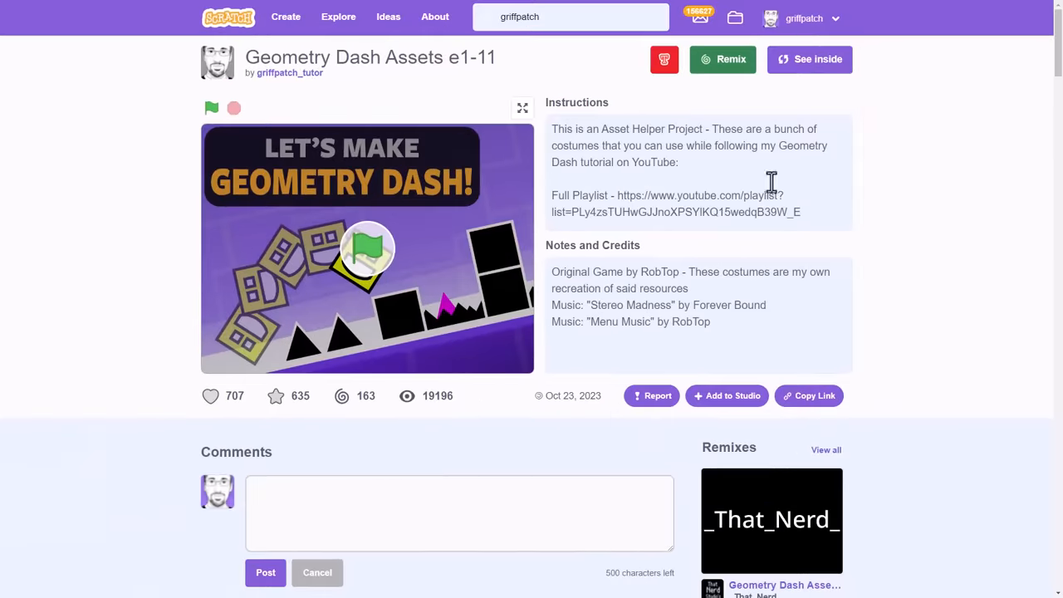
- See inside the Geometry Dash Assets project and view the Level Assets sprite's costumes
left_click(810, 60)
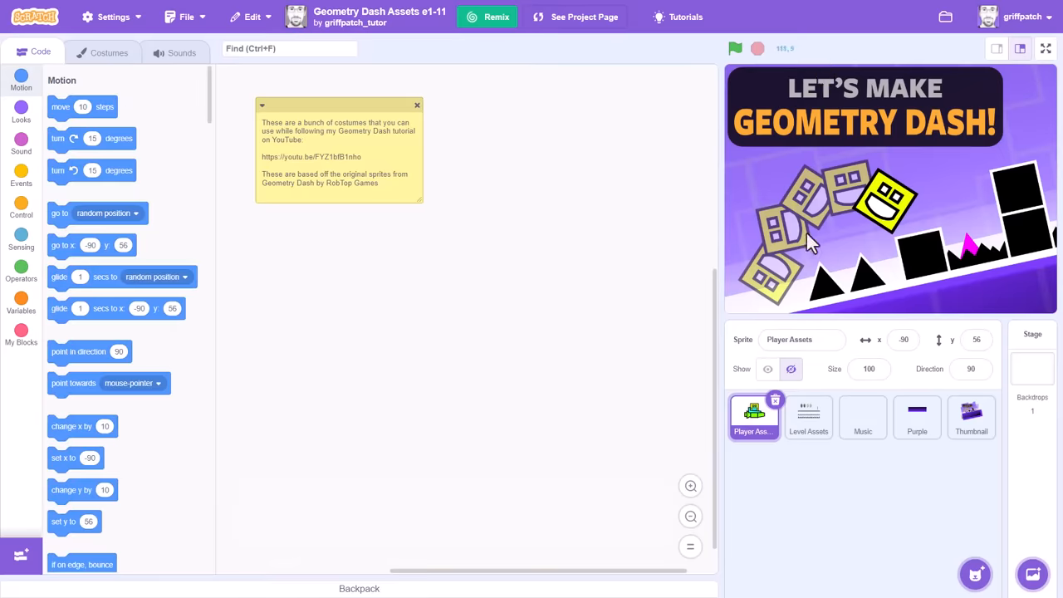
left_click(806, 417)
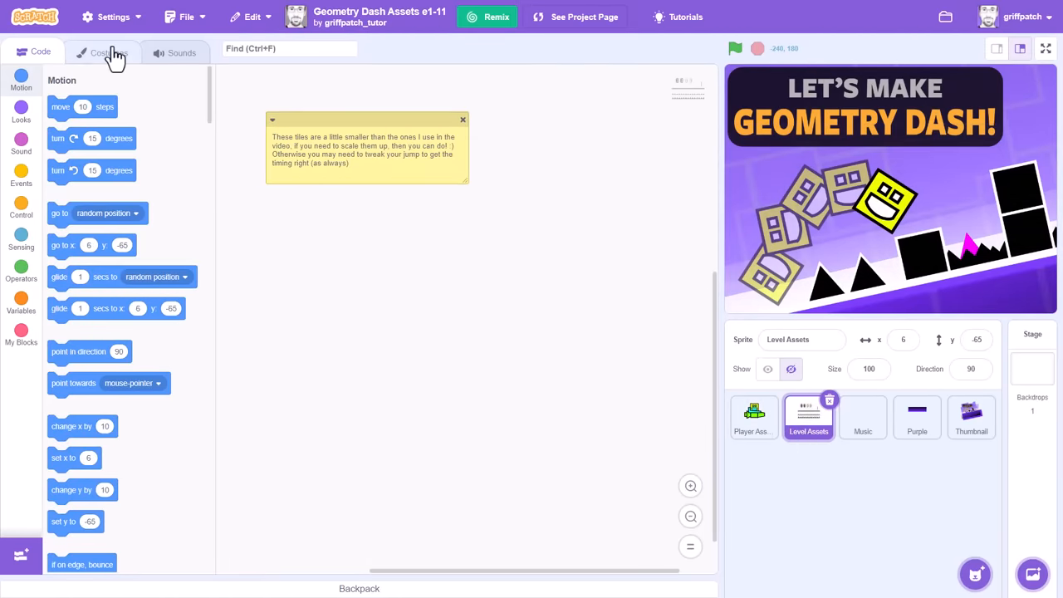
left_click(106, 52)
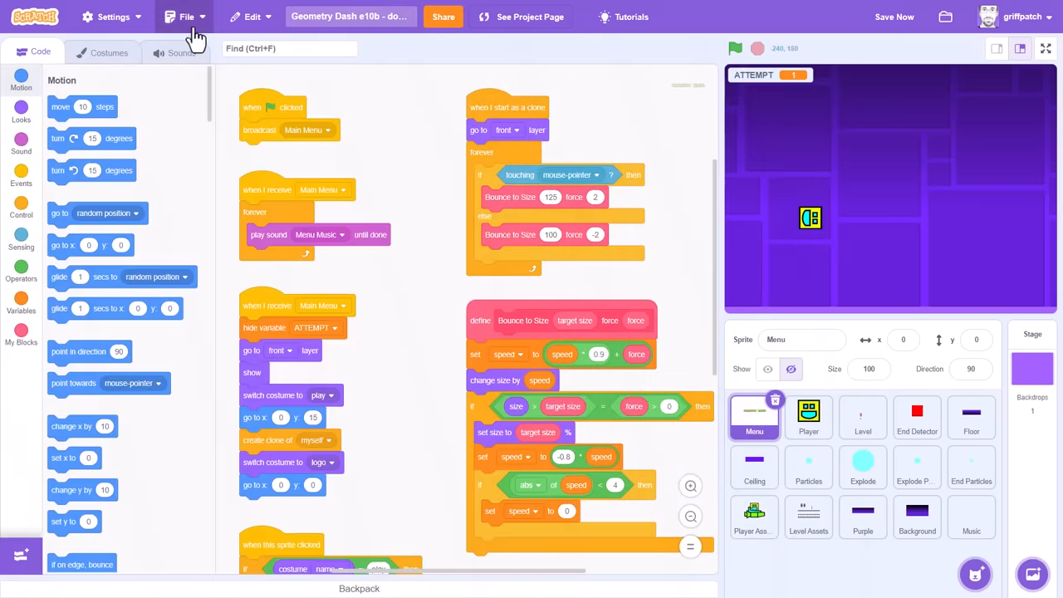
- Save the project as a copy and retitle it 'Geometry Dash e11'
left_click(186, 16)
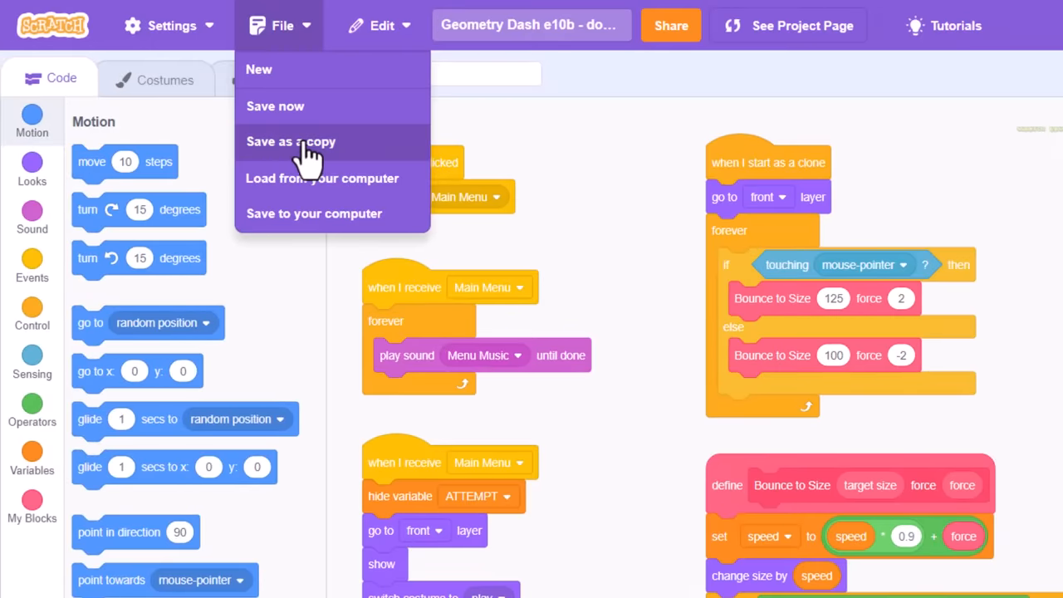
left_click(290, 141)
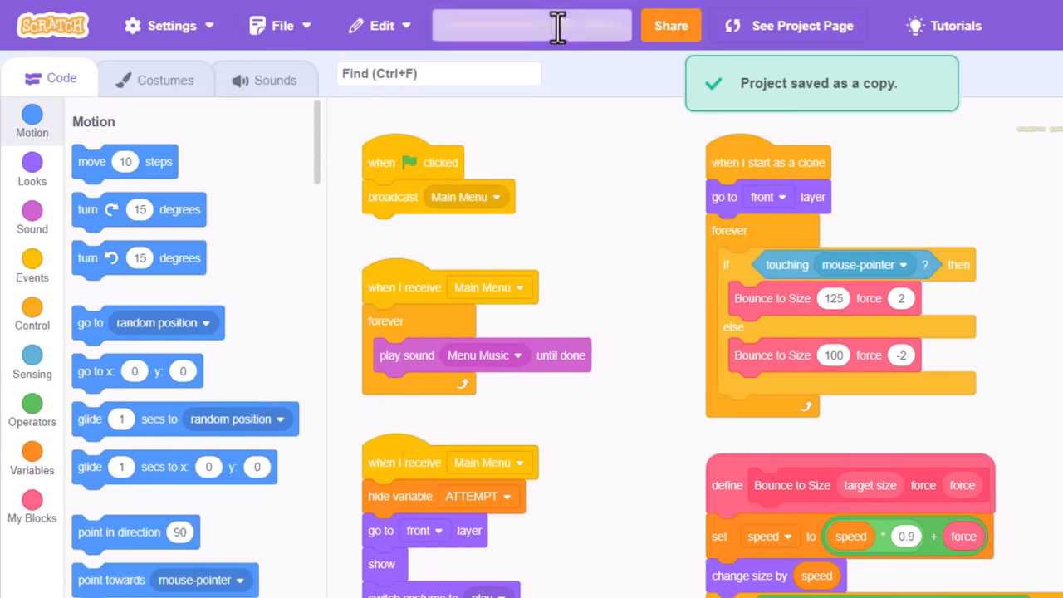
type("Geometry Dash e11")
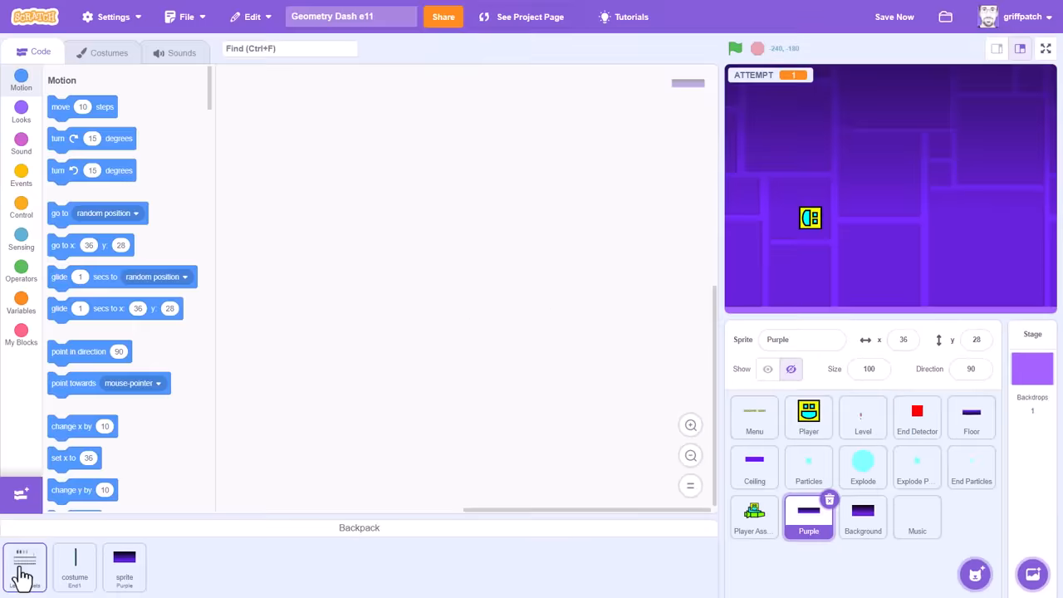
- Bring the Level Assets sprite in from the Backpack and view its Assets Spikes costume
left_click(970, 516)
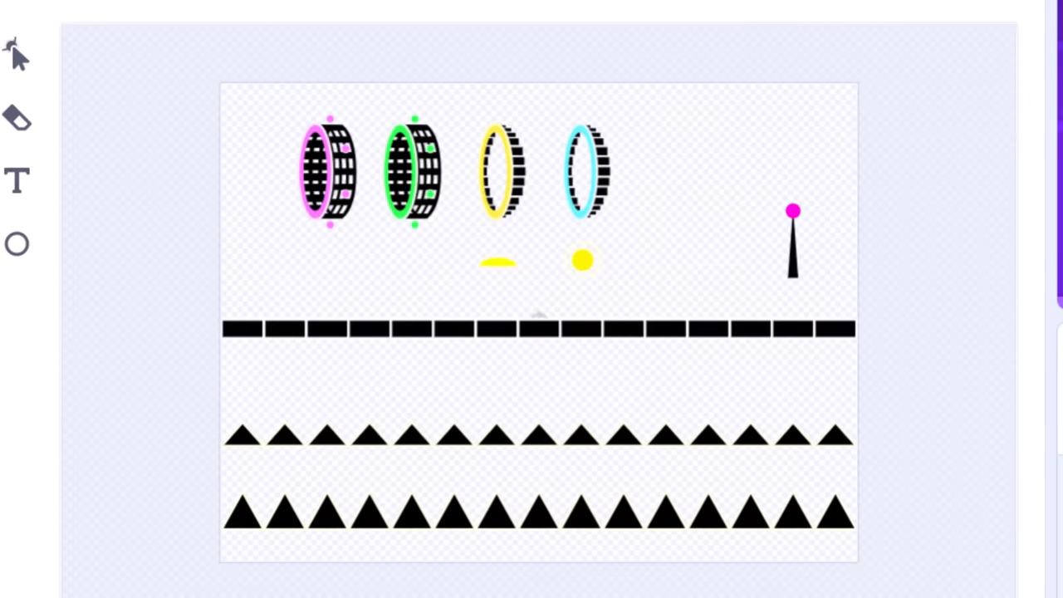
left_click(580, 175)
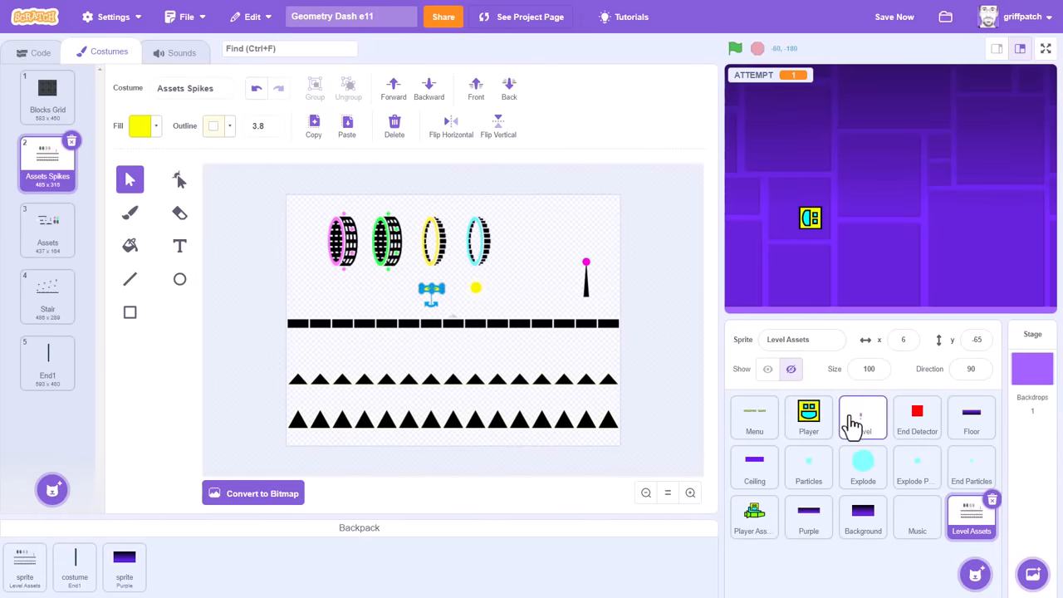
- In the Level sprite's level1.18 costume, lower the top yellow half-dome's fill saturation
left_click(861, 418)
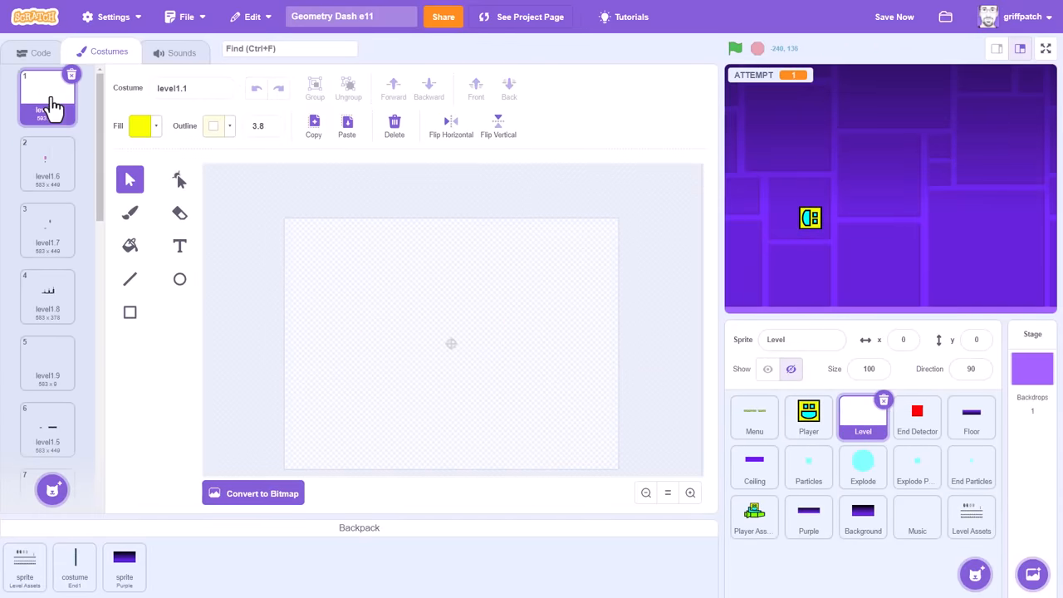
left_click(46, 163)
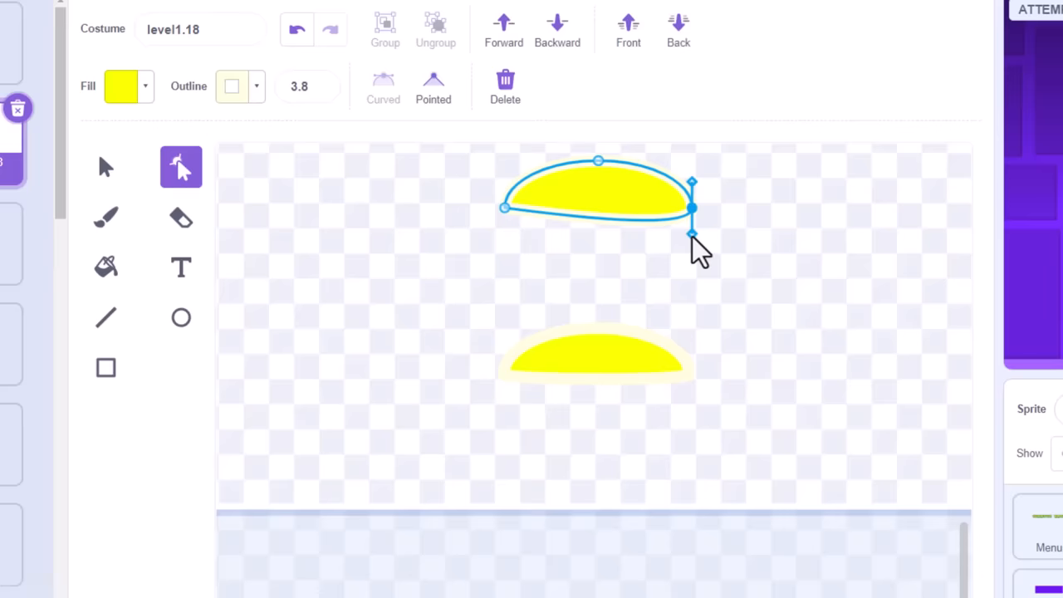
left_click(123, 86)
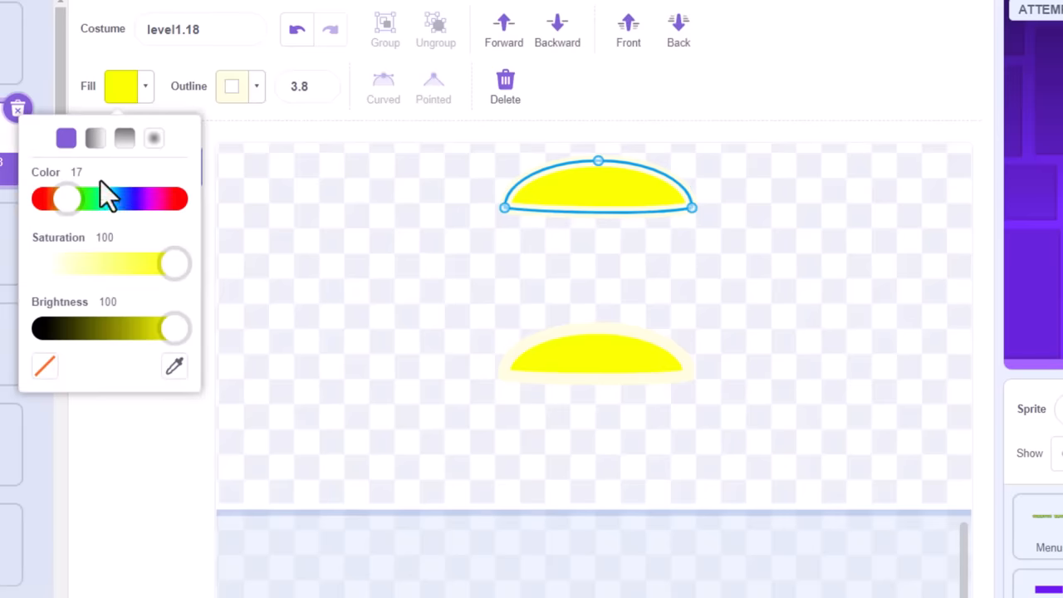
mouse_move(153, 213)
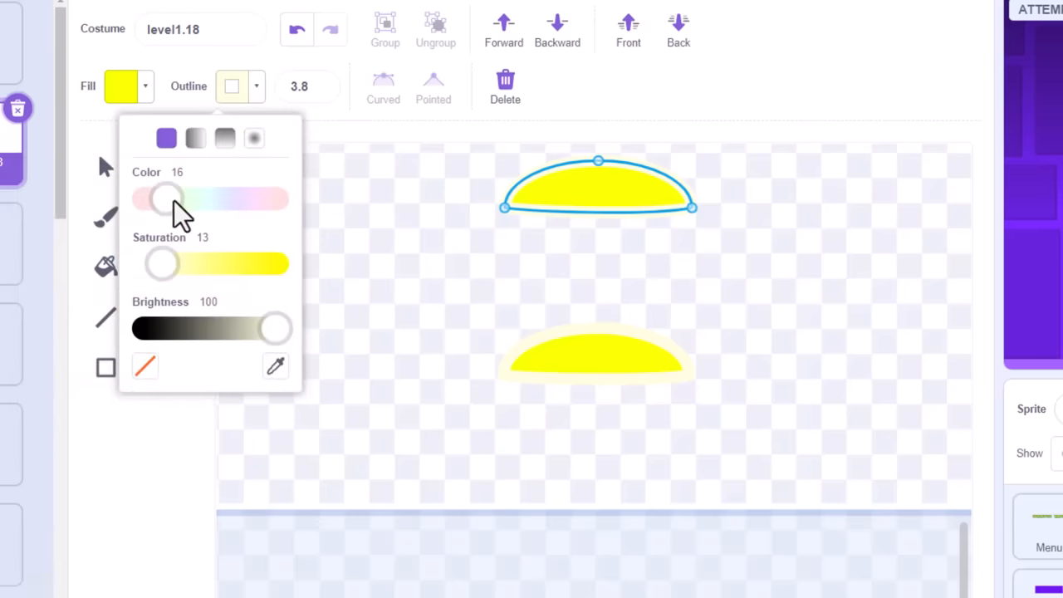
mouse_move(191, 269)
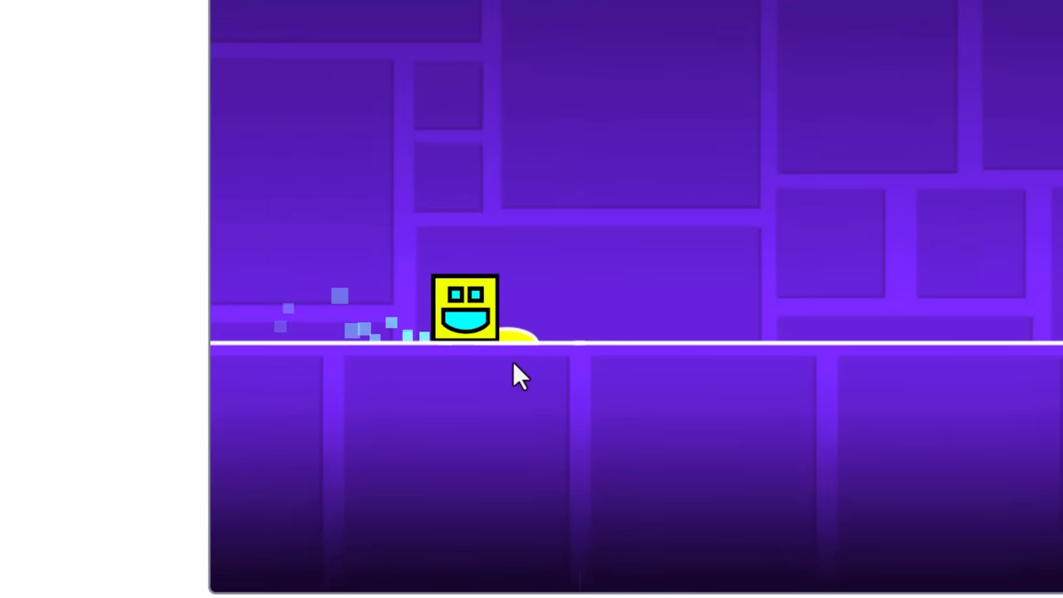
- Run the game, check the black column in the level costumes, and run it again
left_click(892, 13)
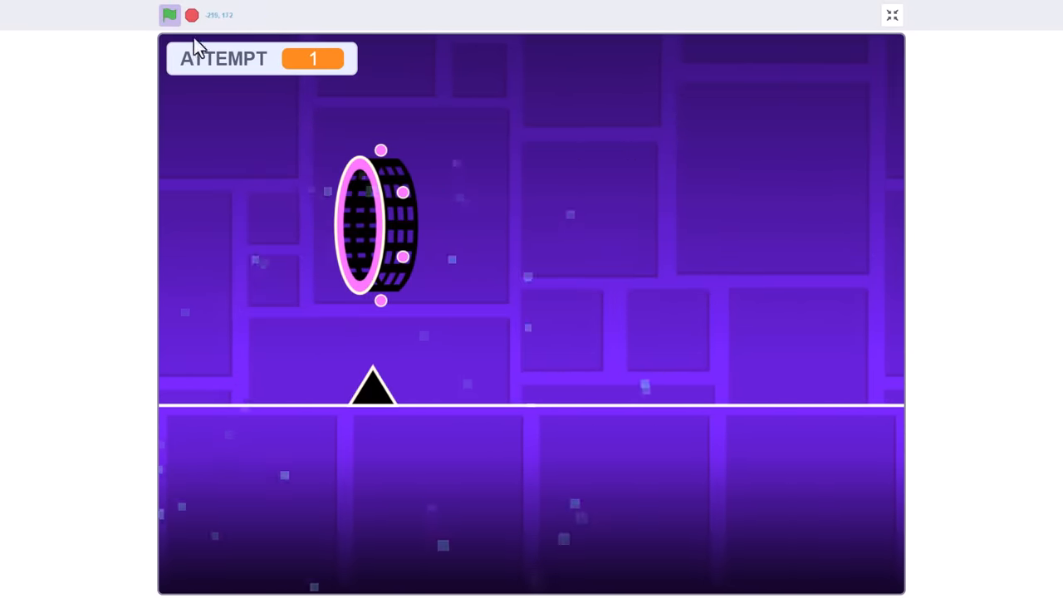
left_click(892, 13)
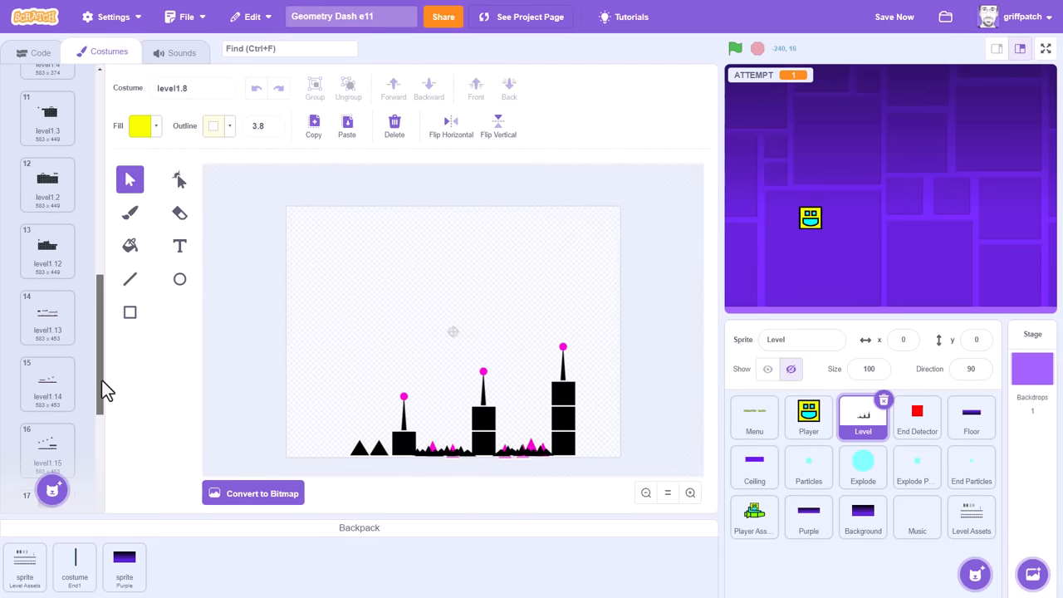
left_click(46, 183)
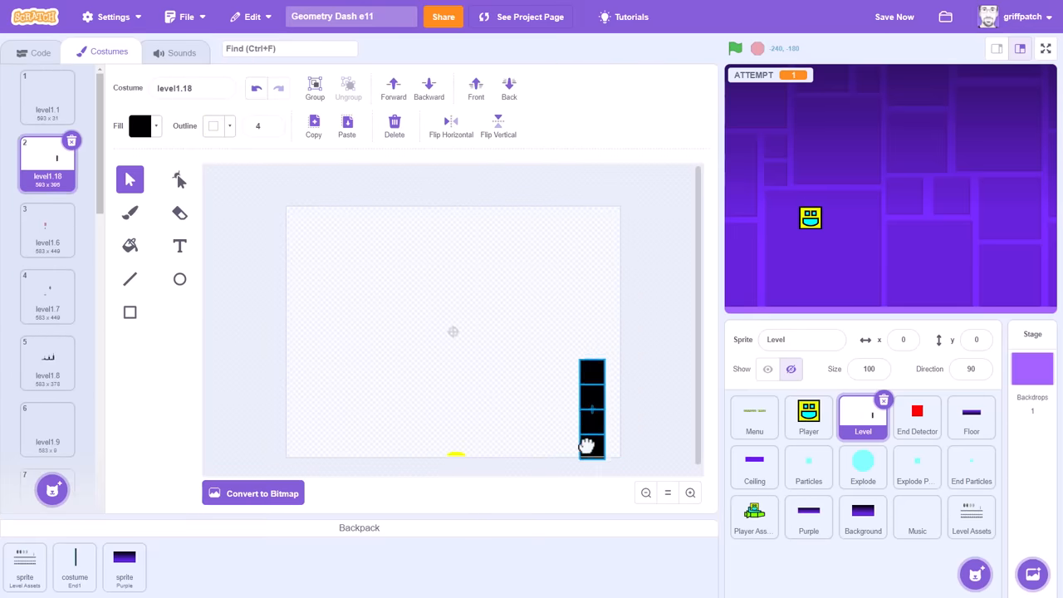
left_click(736, 48)
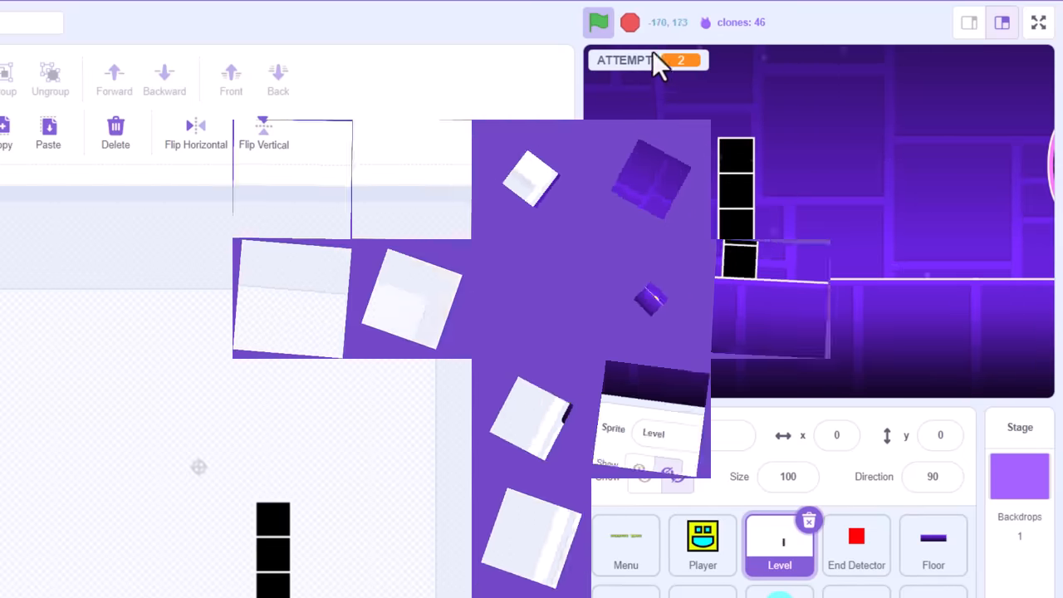
left_click(631, 23)
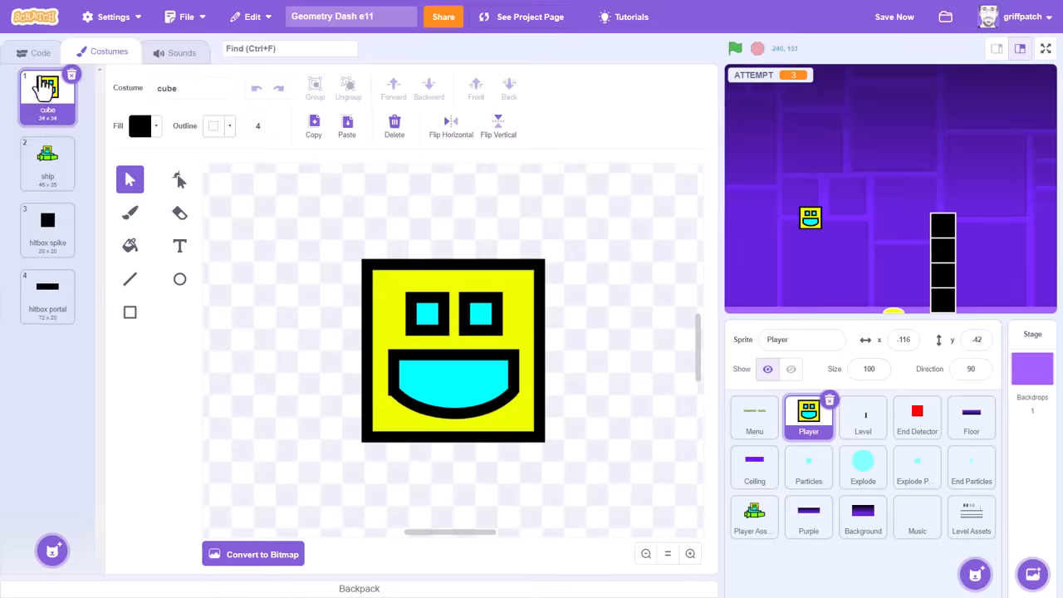
- Review the Player sprite's scripts and show its My Blocks category
left_click(33, 52)
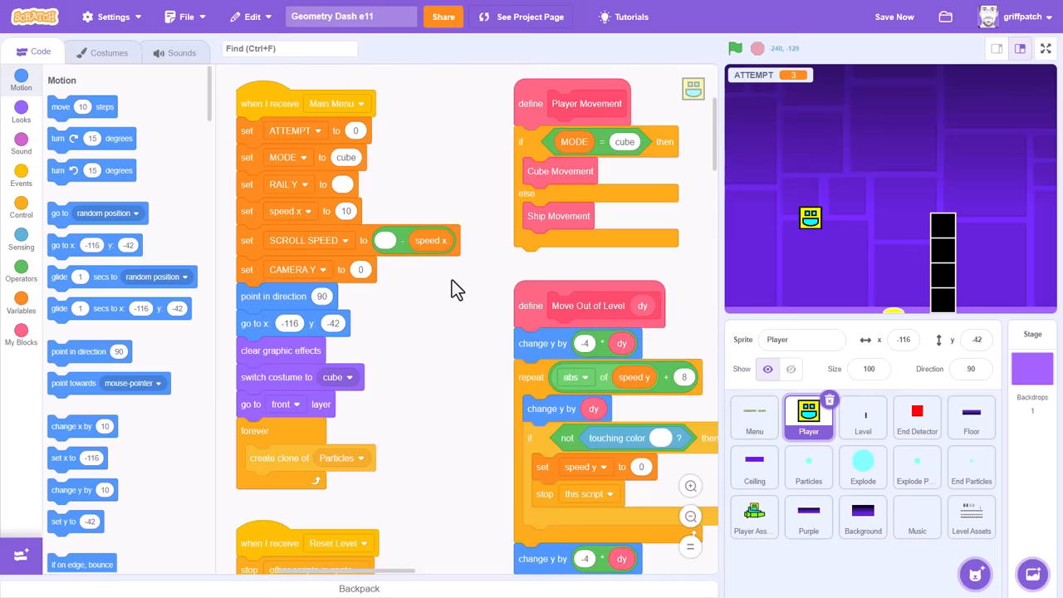
scroll("down", 3)
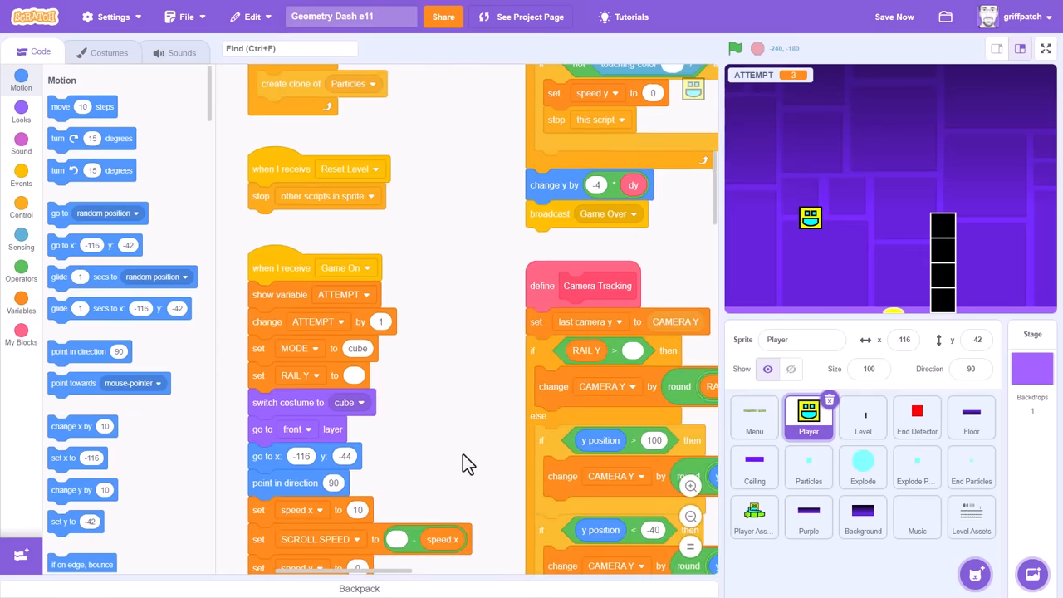
scroll("down", 3)
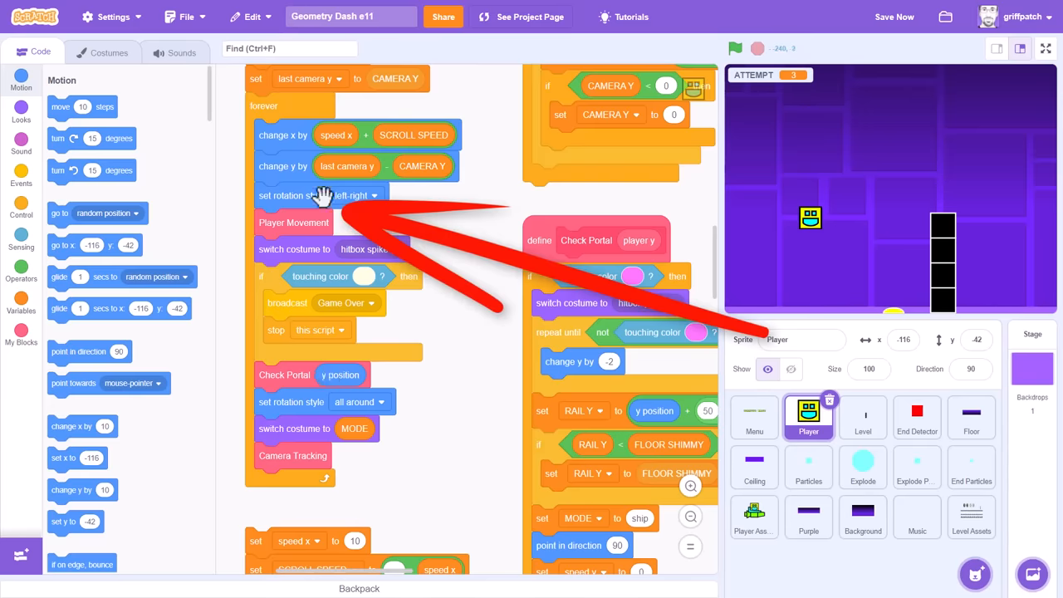
left_click(20, 332)
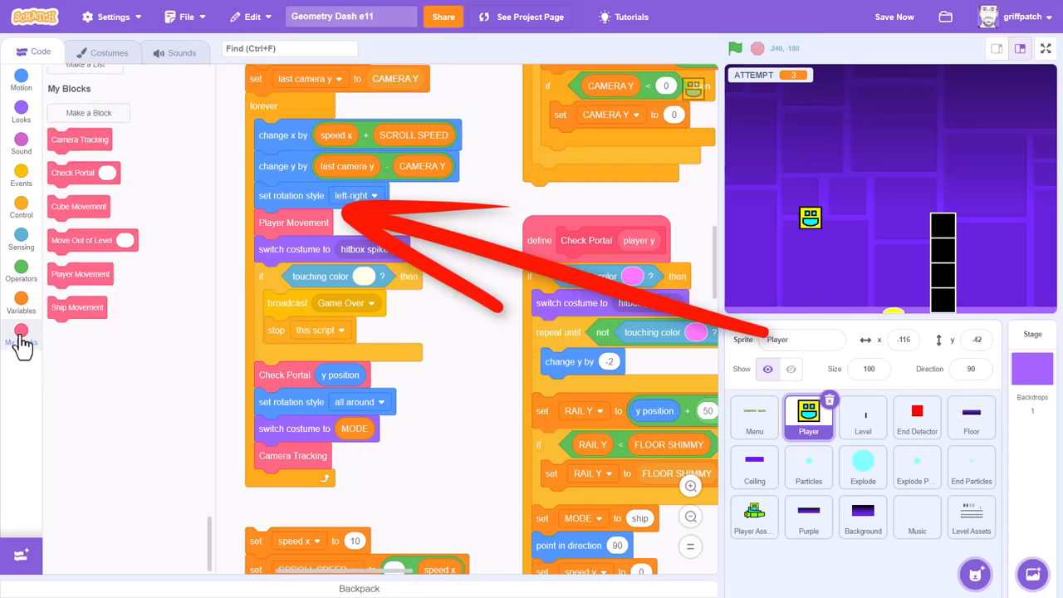
- Create a 'Check Transporters' custom block set to run without screen refresh
left_click(88, 113)
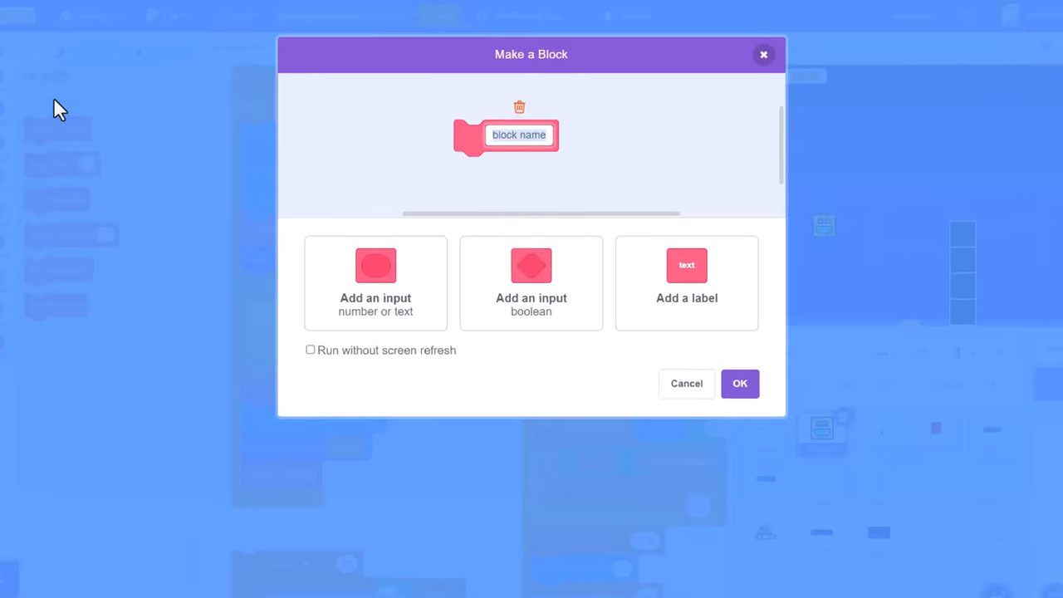
type("Check")
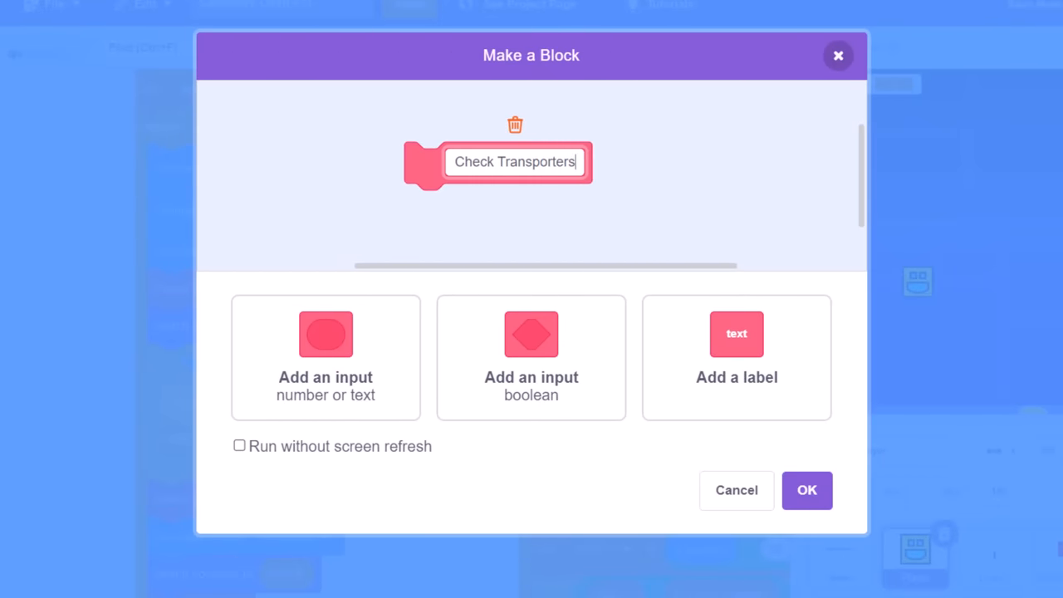
left_click(239, 444)
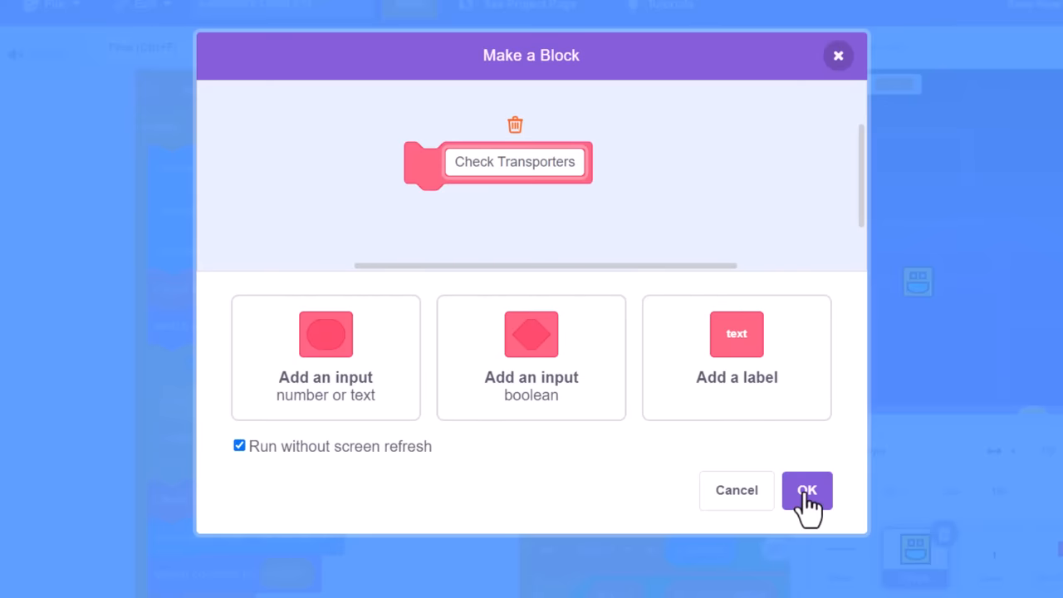
left_click(807, 490)
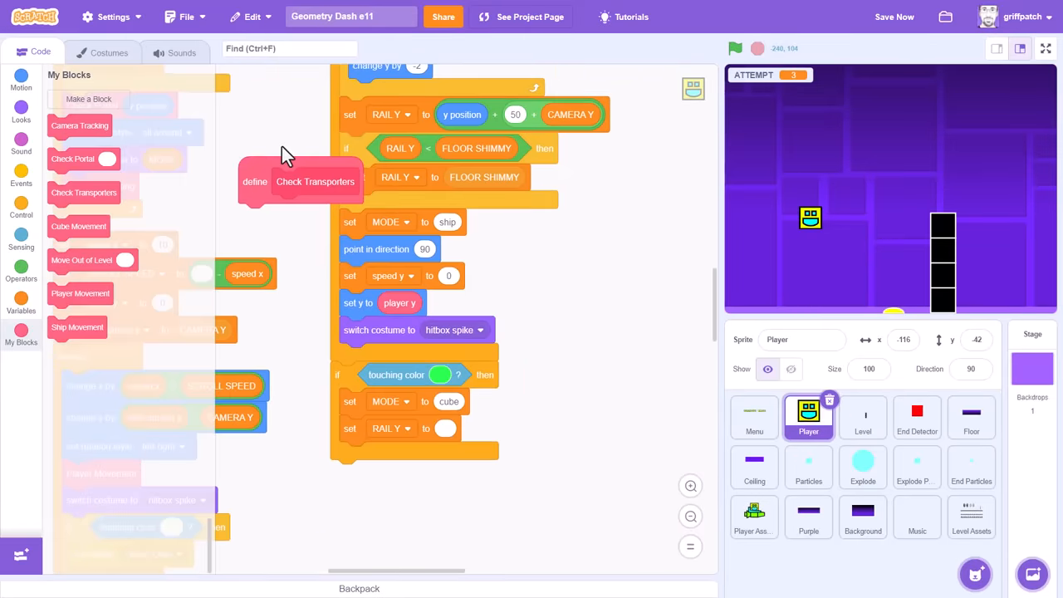
- Under define Check Transporters add an if touching-colour condition set to the ring yellow
left_click_drag(299, 181, 390, 517)
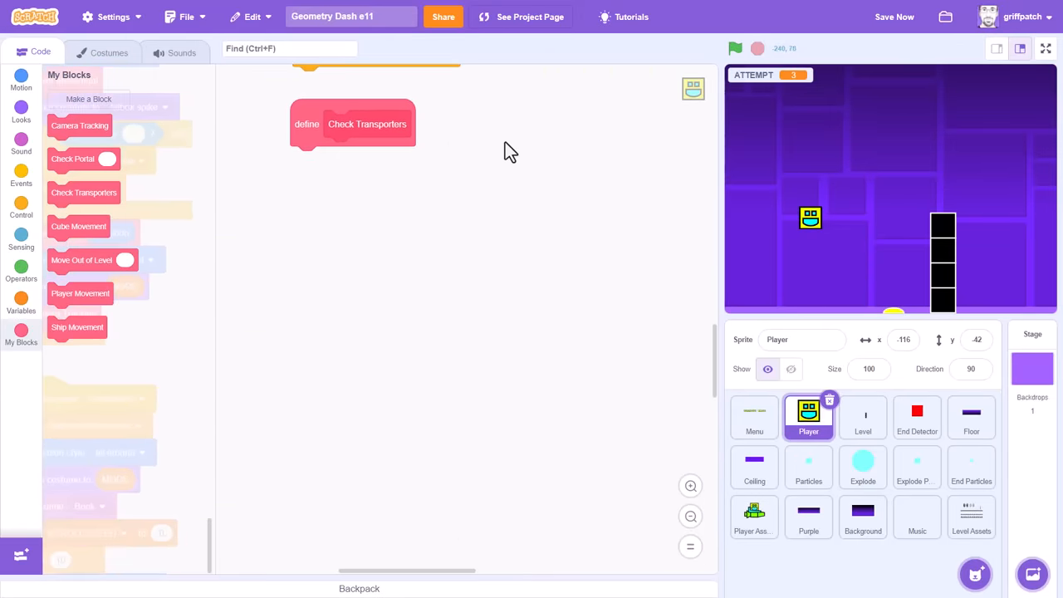
left_click(22, 202)
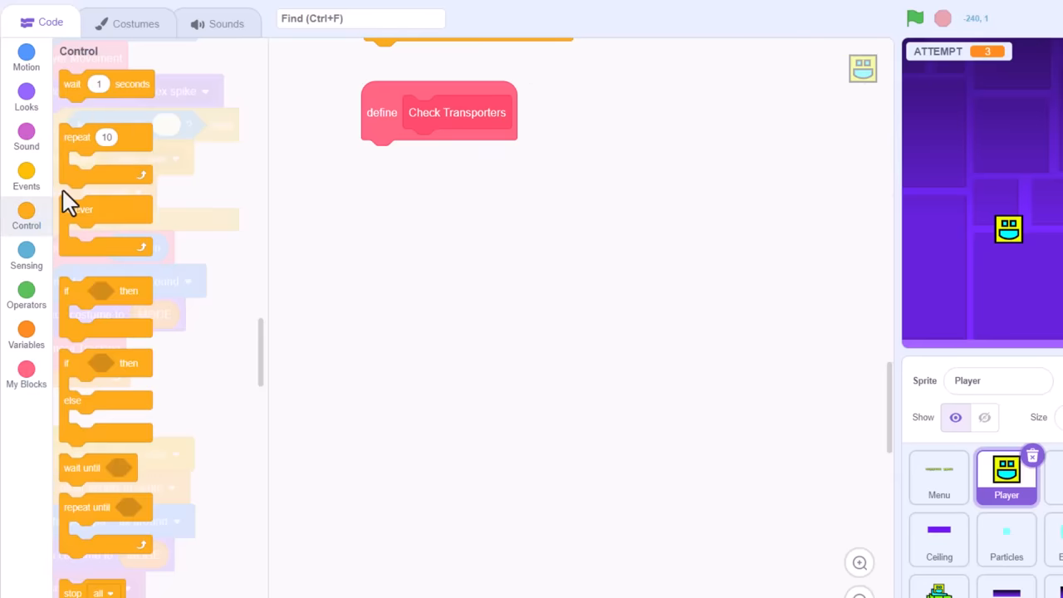
left_click_drag(92, 291, 415, 158)
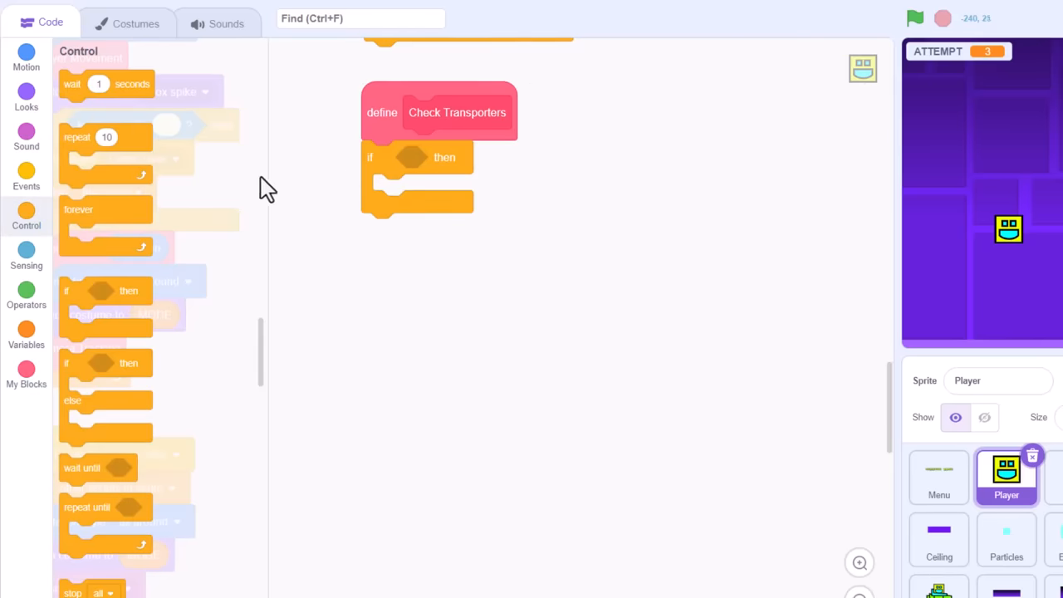
left_click(27, 255)
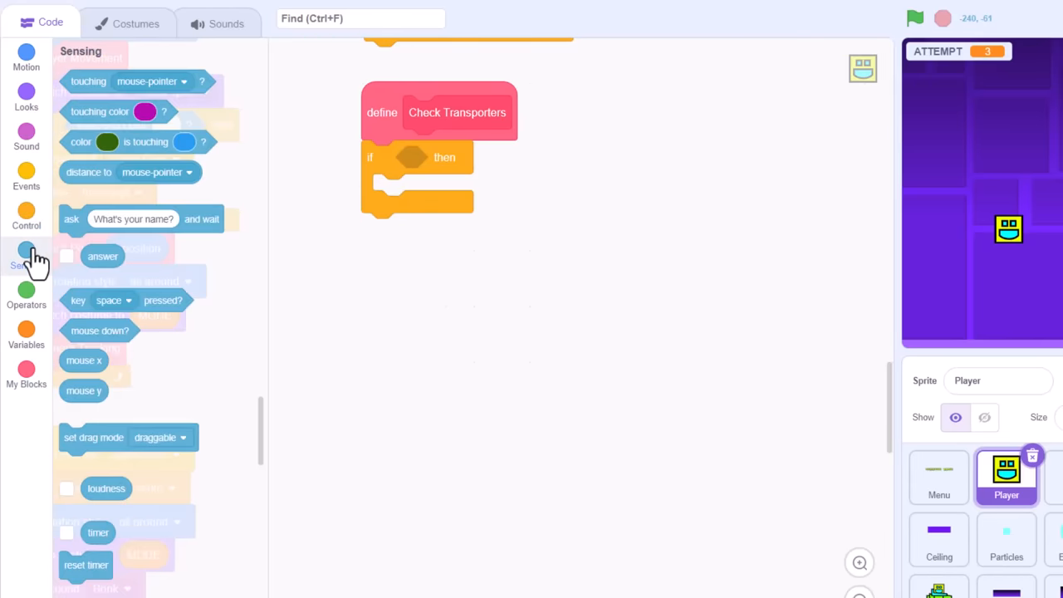
left_click_drag(110, 110, 435, 156)
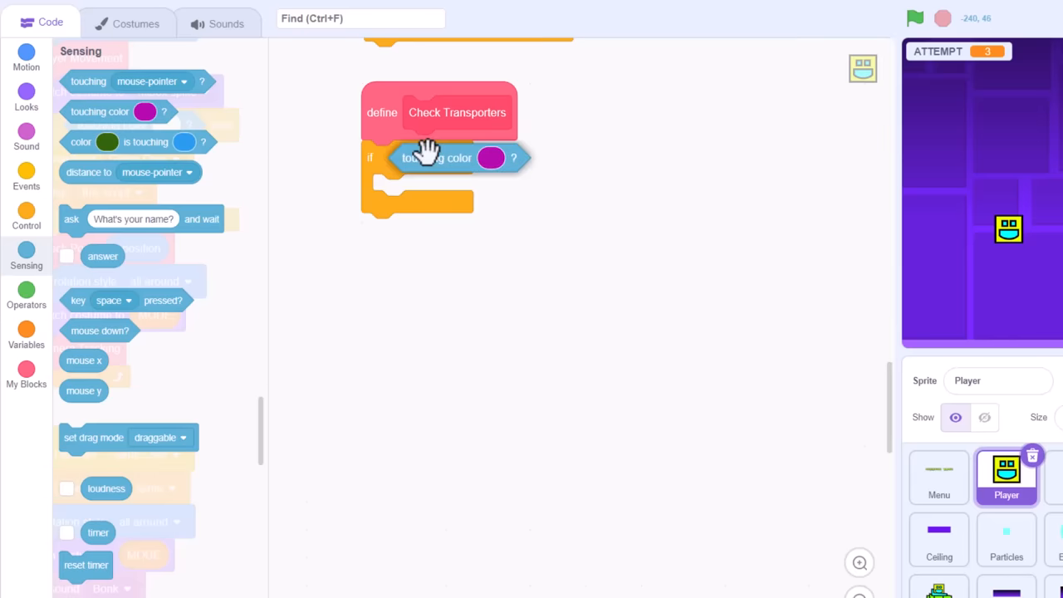
left_click(488, 158)
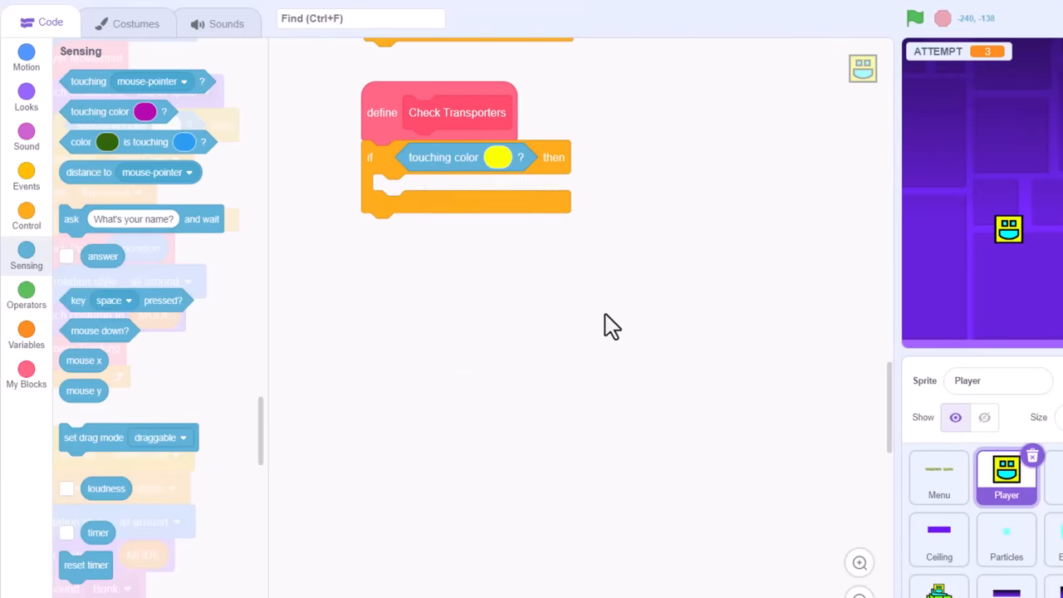
- Inside the if, set the speed y variable to 40.5
left_click(27, 335)
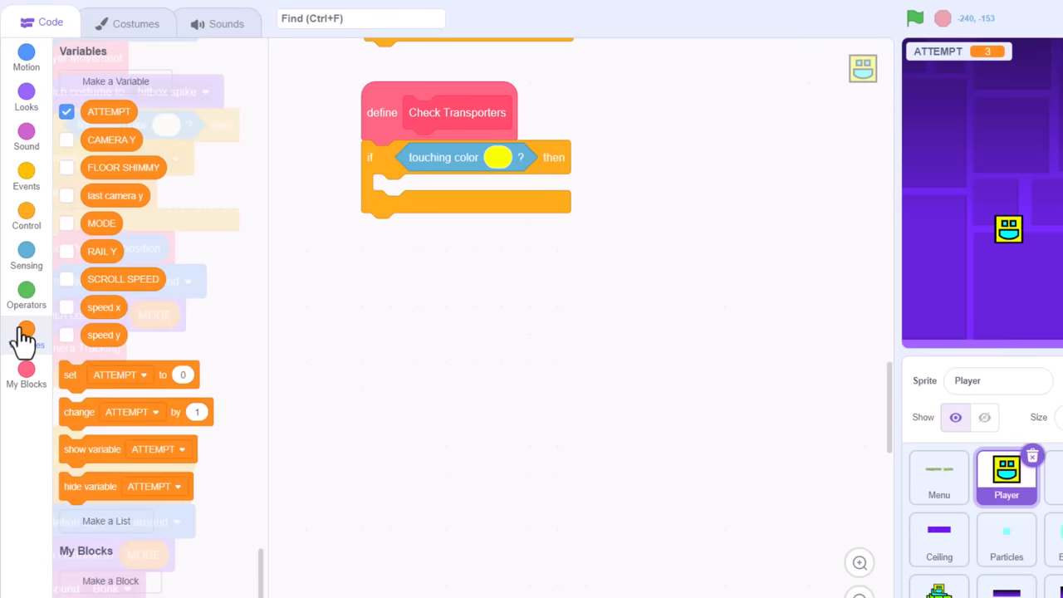
left_click(444, 190)
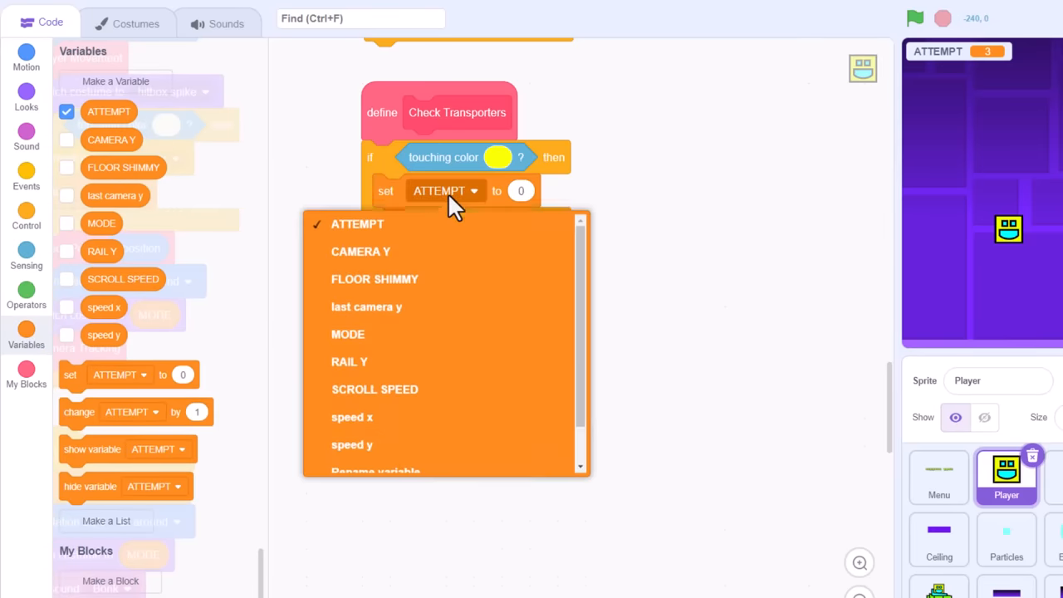
left_click(352, 445)
type("40.5")
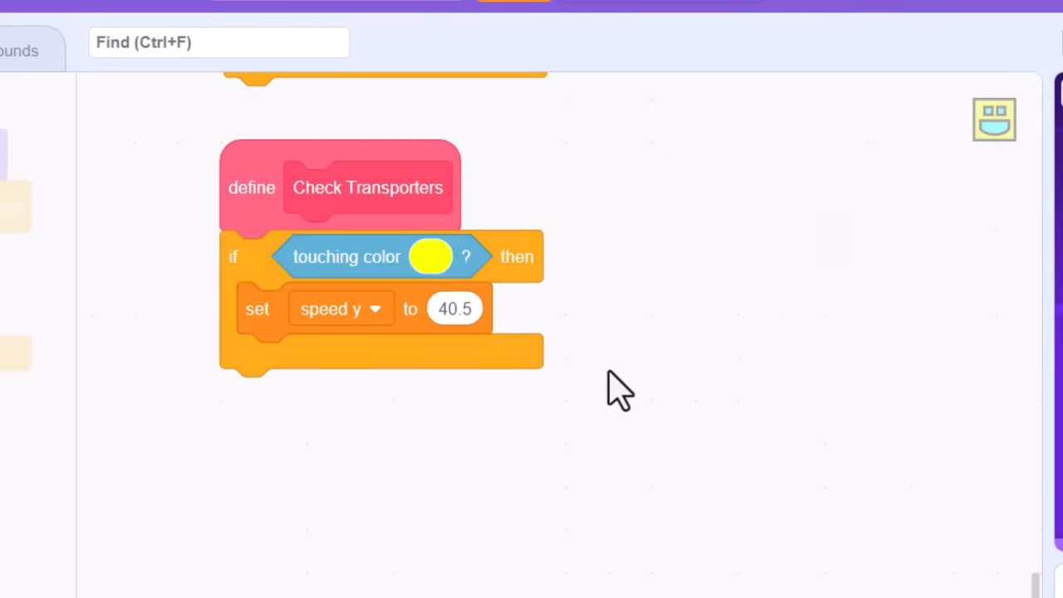
- Run the game full screen, start attempt 1 from the title screen, then leave full screen
left_click(458, 26)
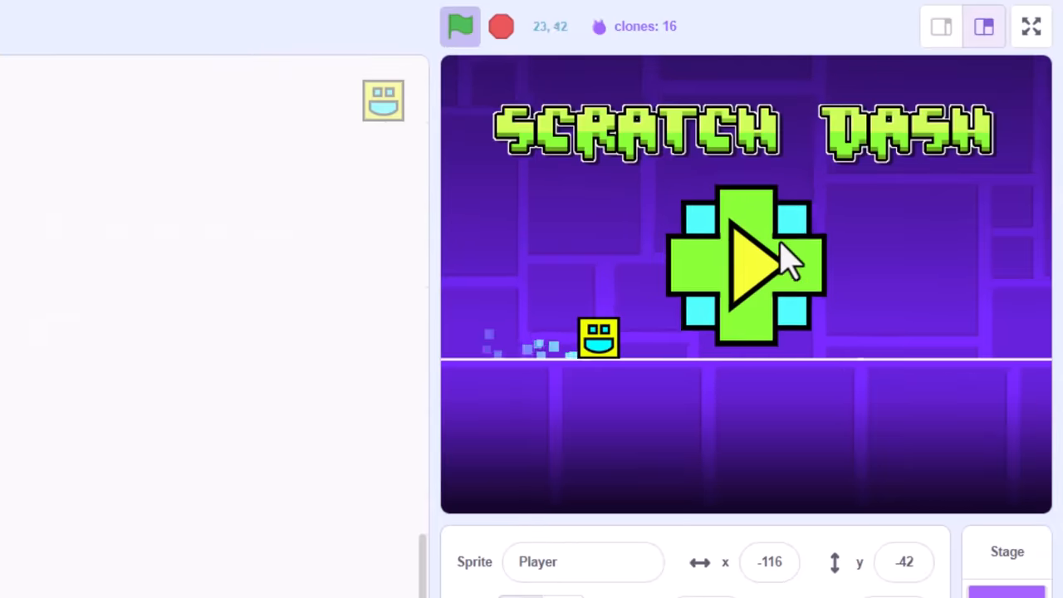
left_click(746, 266)
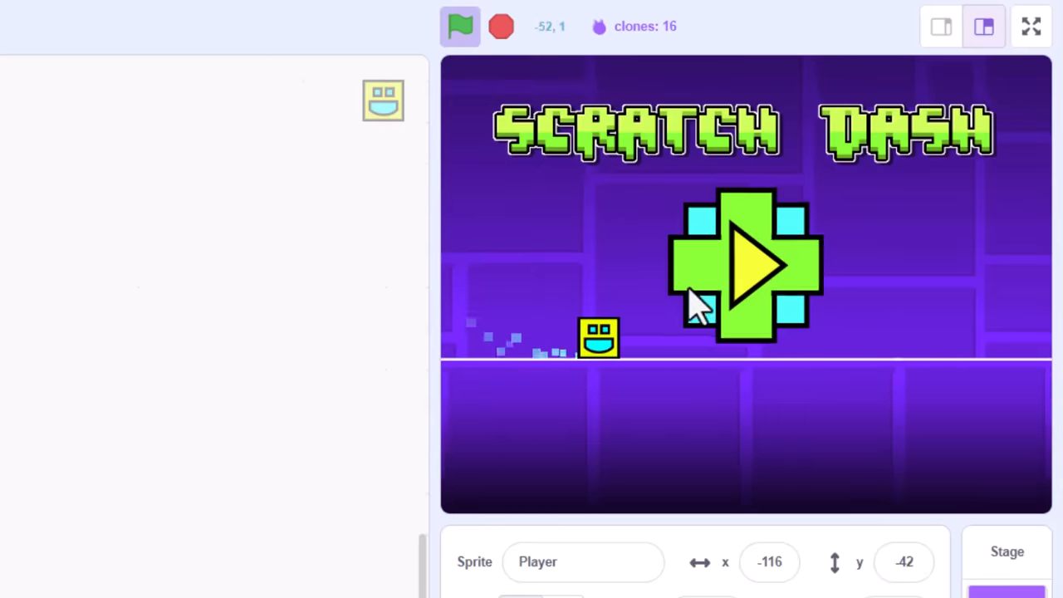
left_click(743, 266)
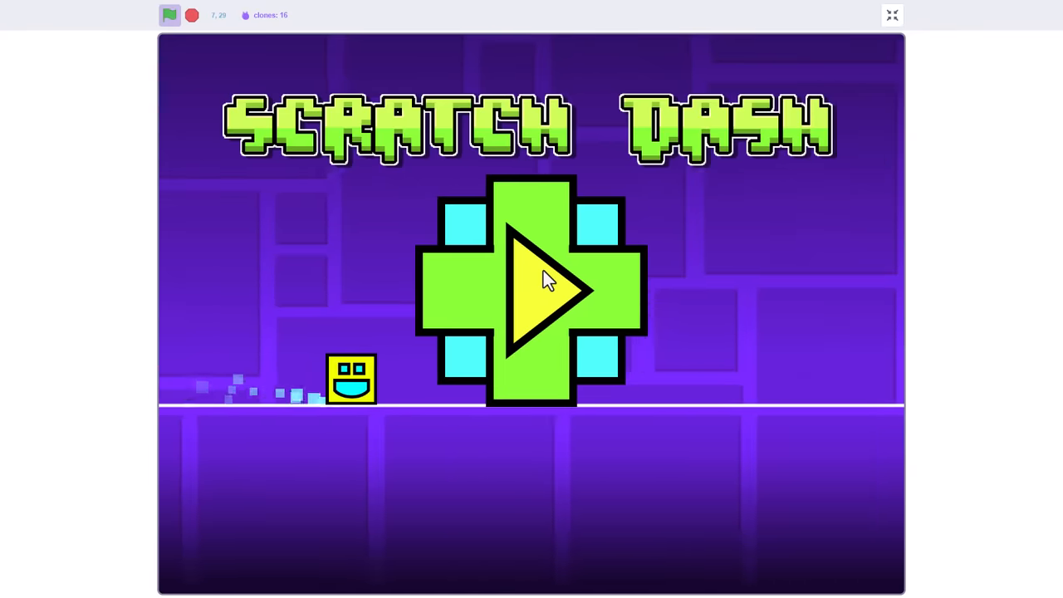
left_click(545, 295)
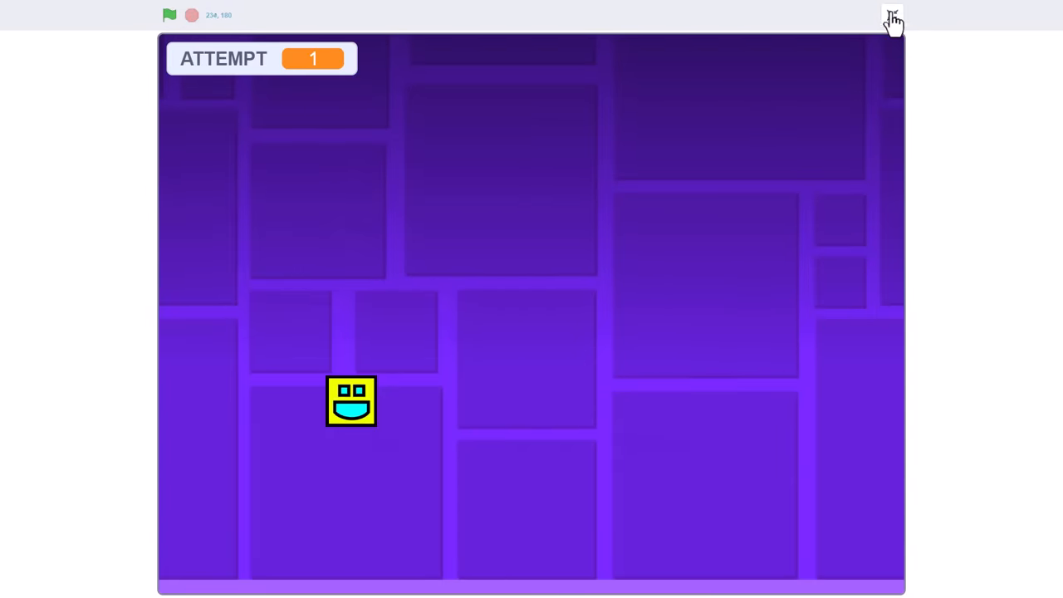
left_click(889, 17)
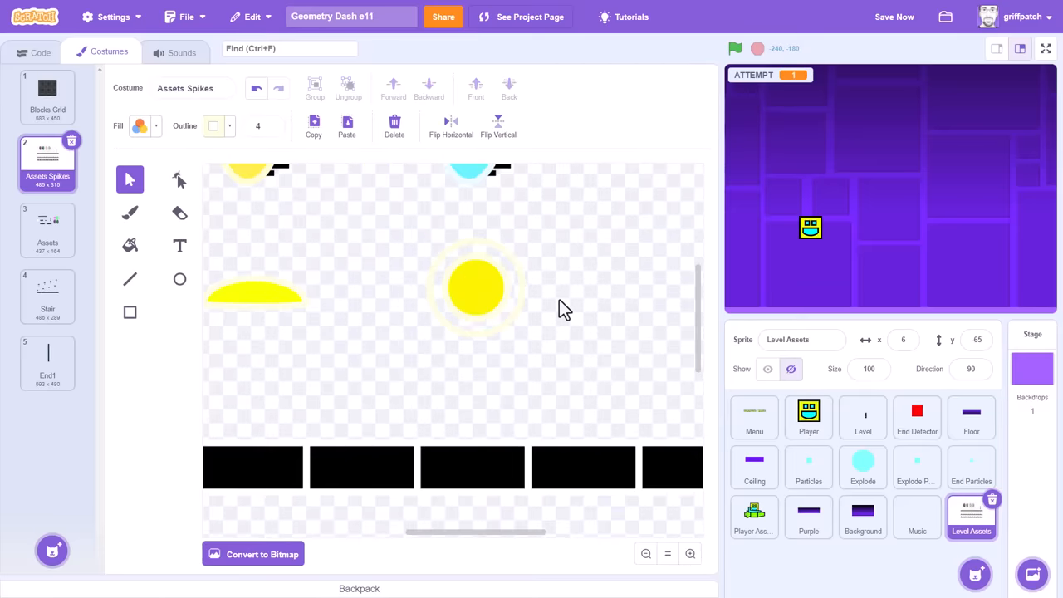
- Select the yellow jump ring on Assets Spikes, then switch to the Level sprite's costumes
left_click(475, 289)
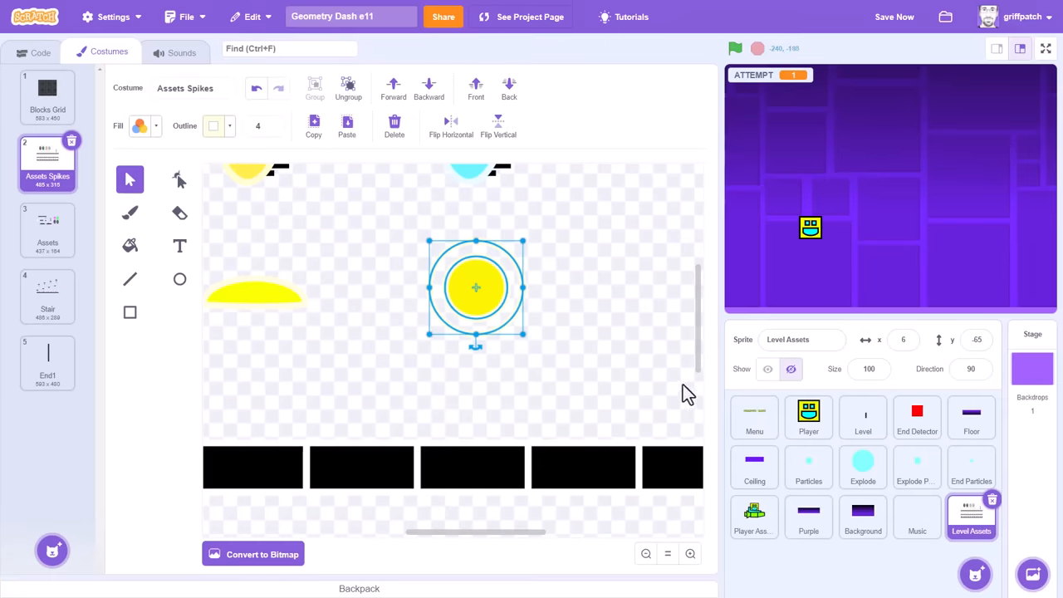
left_click(862, 418)
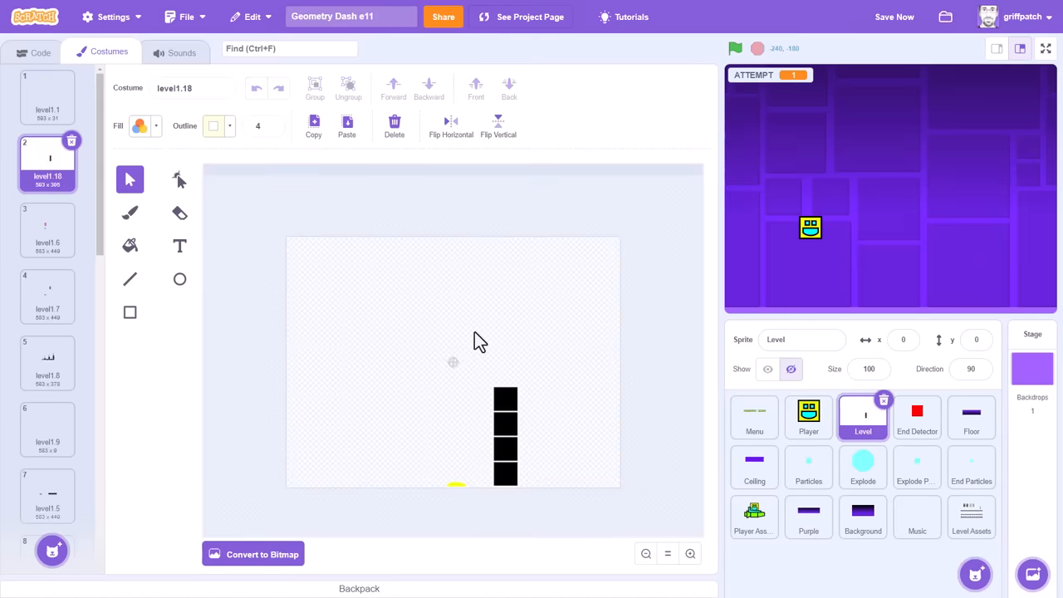
mouse_move(564, 382)
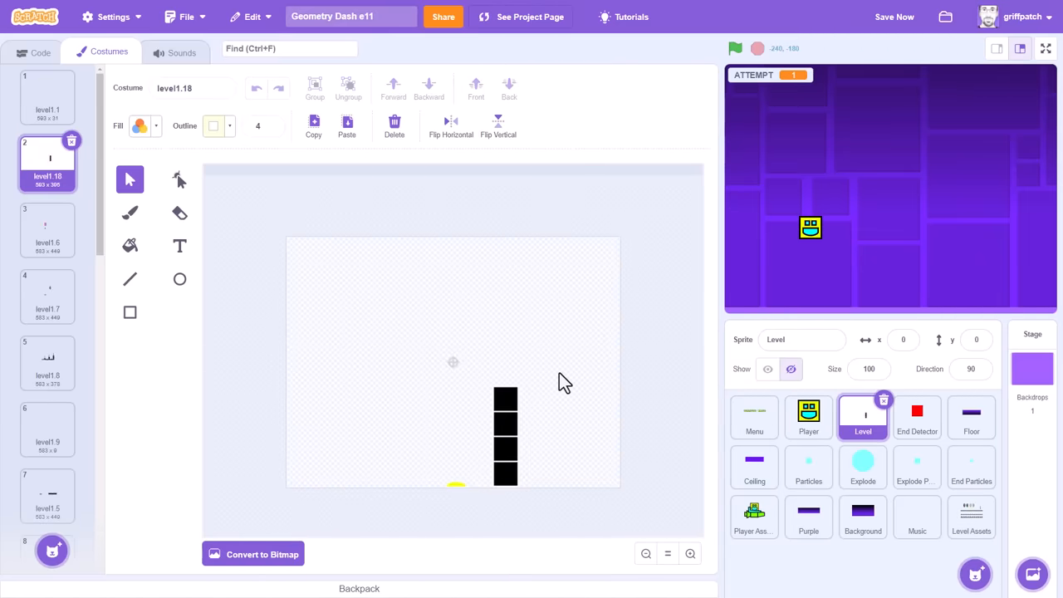
- Place the yellow jump ring in the level costume and run the project to see it in play
left_click(393, 124)
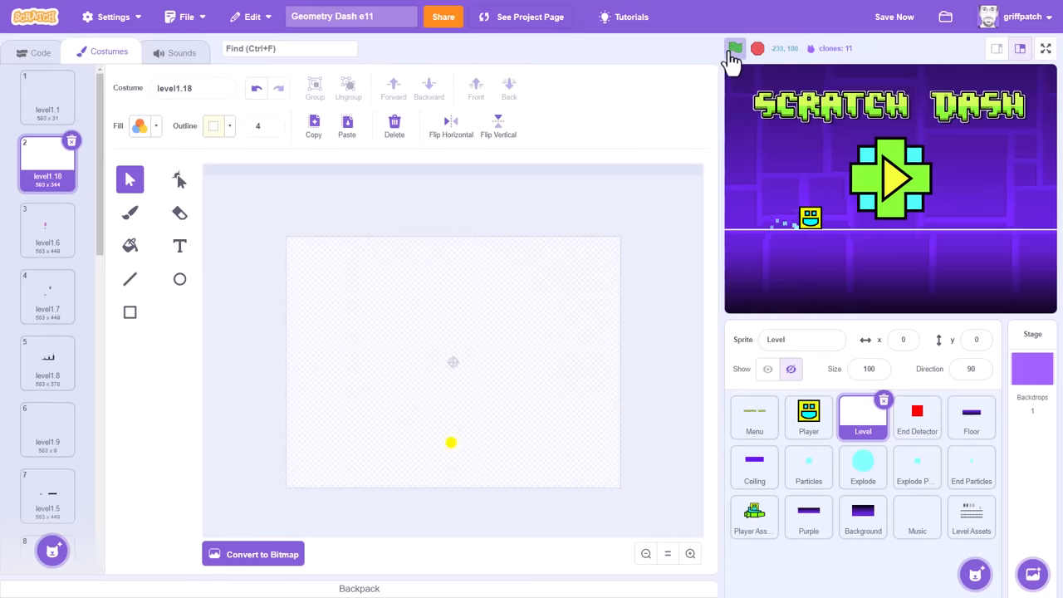
left_click(734, 47)
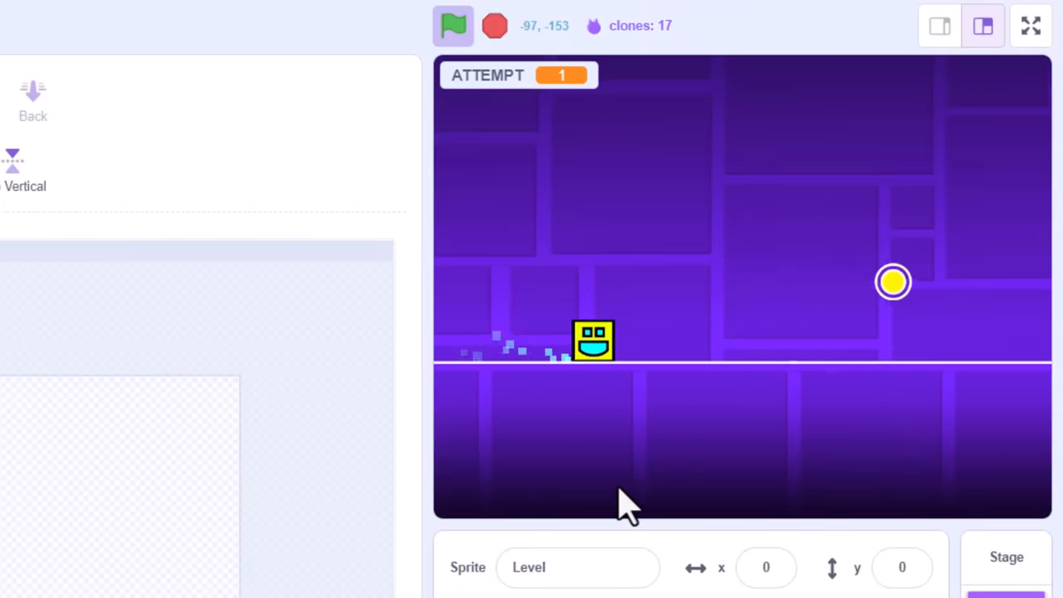
left_click(452, 26)
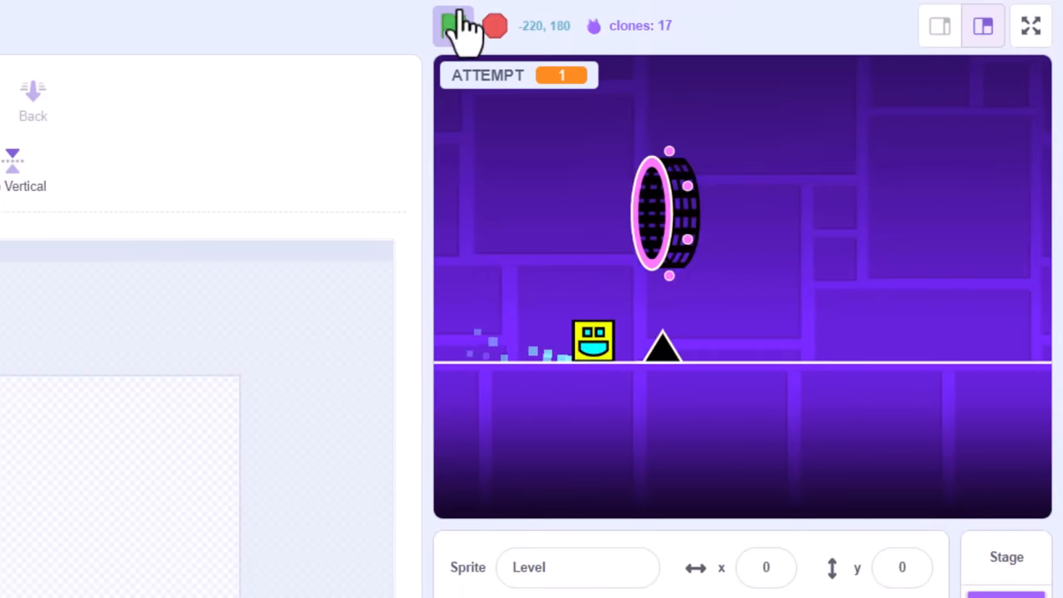
left_click(448, 25)
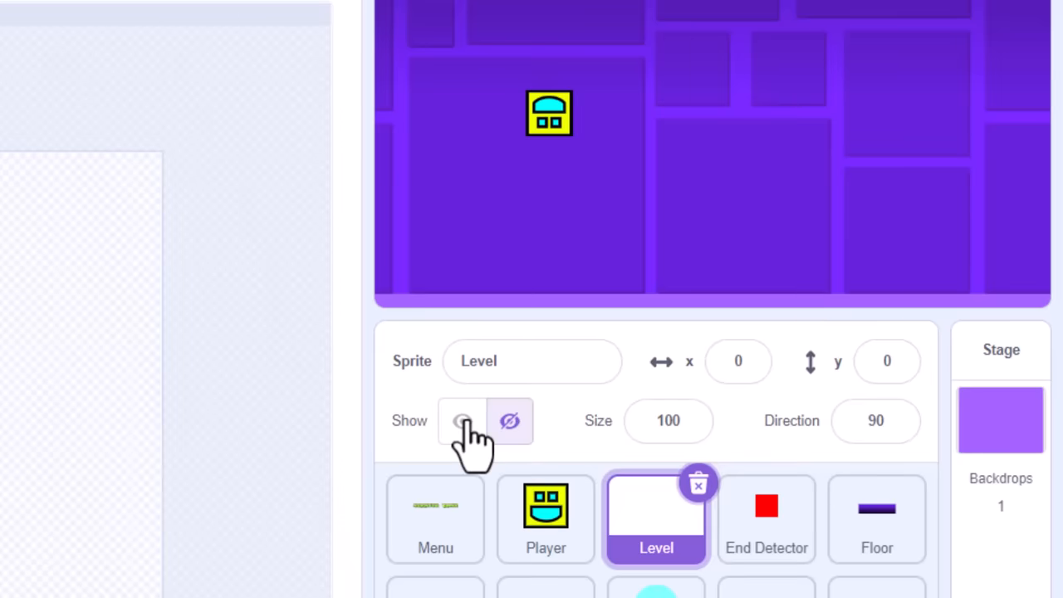
- Show the Level sprite, then set the second Check Transporters colour check's speed y to 29
left_click(461, 422)
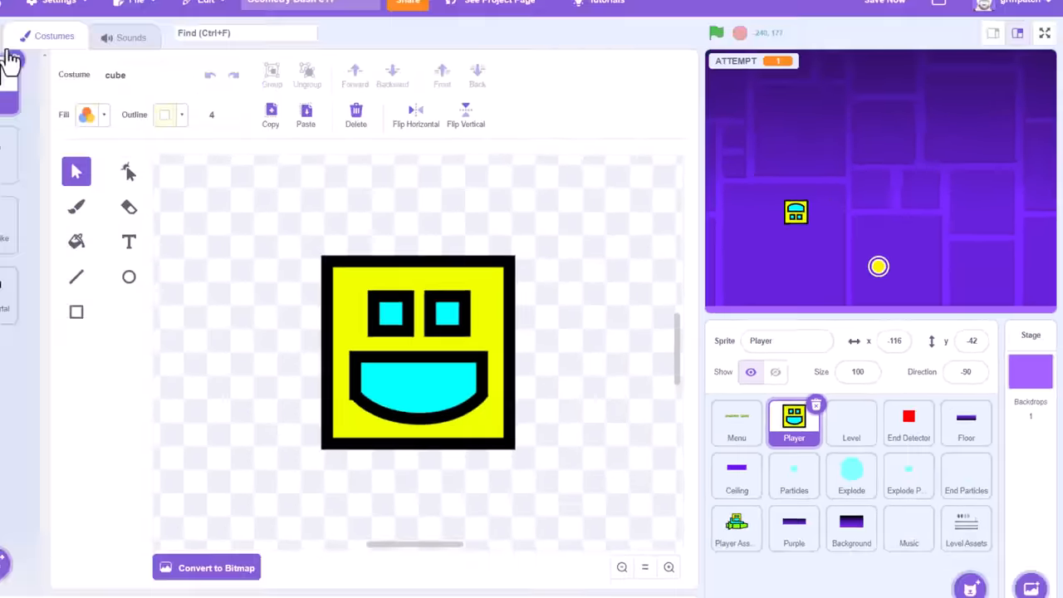
left_click(30, 51)
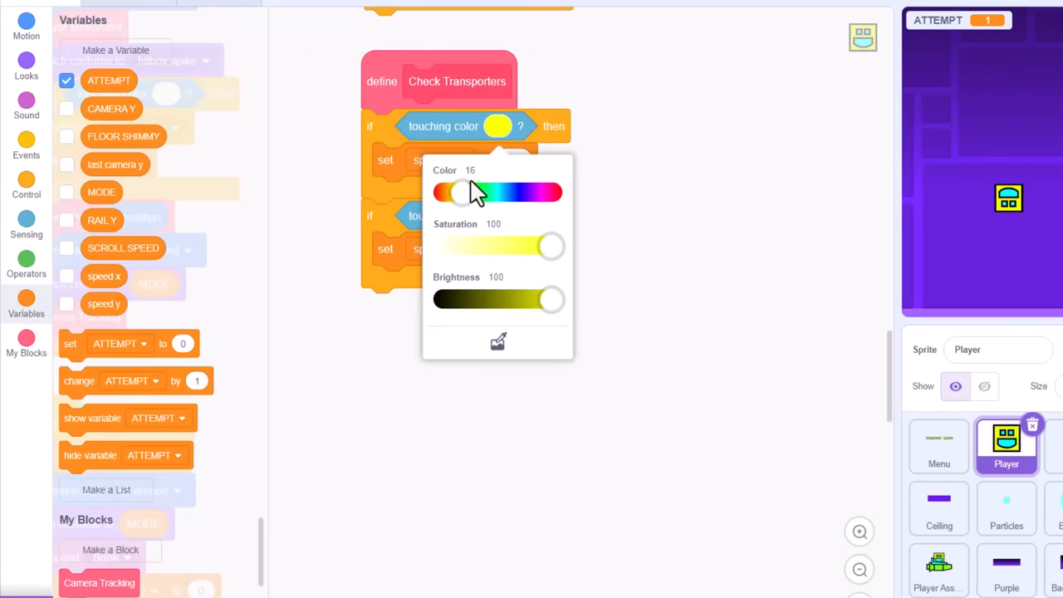
left_click(624, 297)
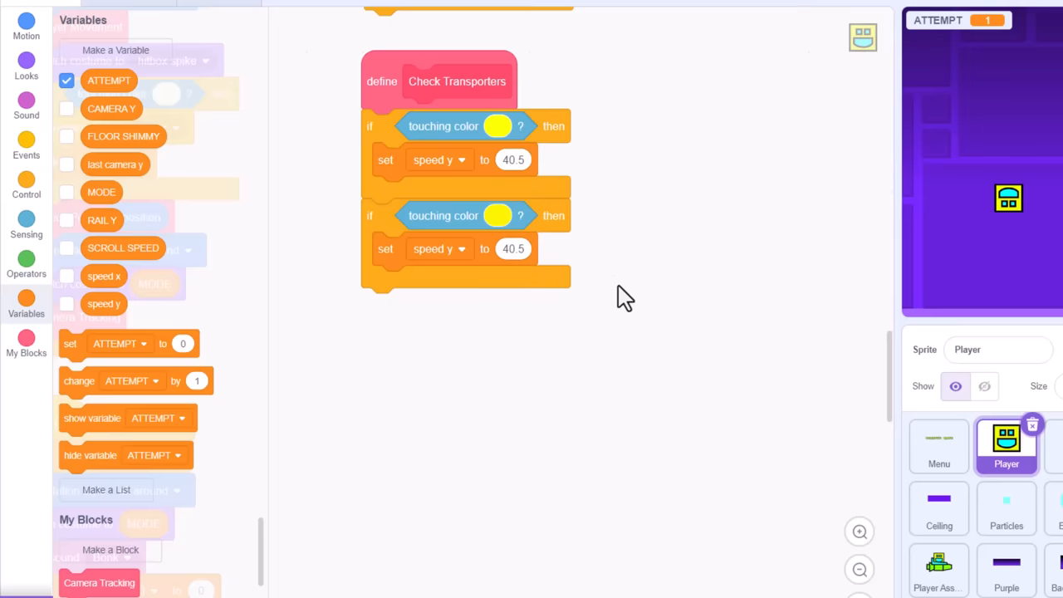
mouse_move(557, 274)
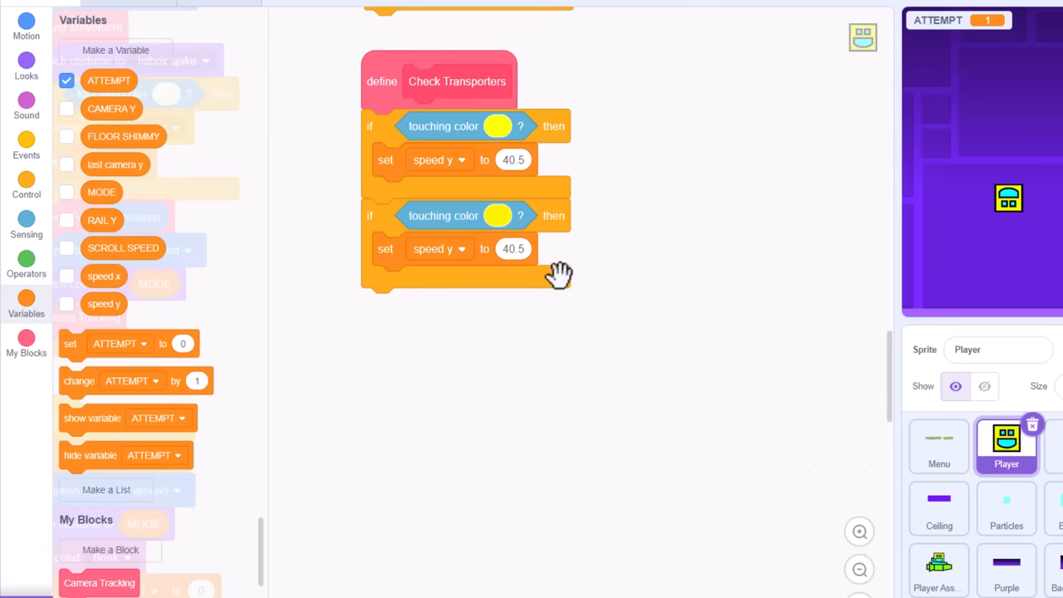
type("29")
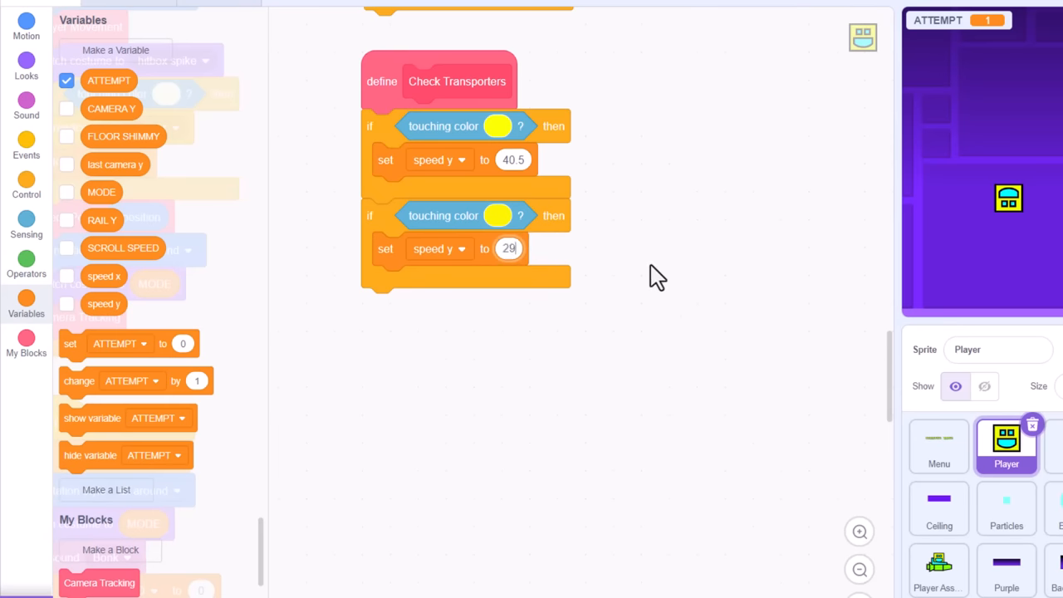
- Start the project with the green flag and launch the level from the title screen
left_click(654, 60)
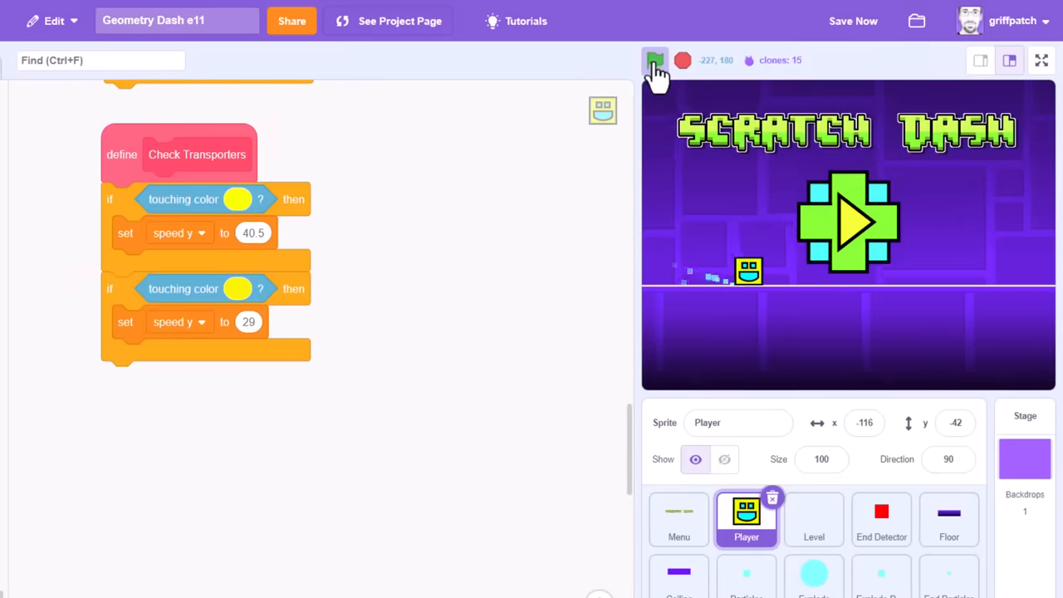
left_click(654, 58)
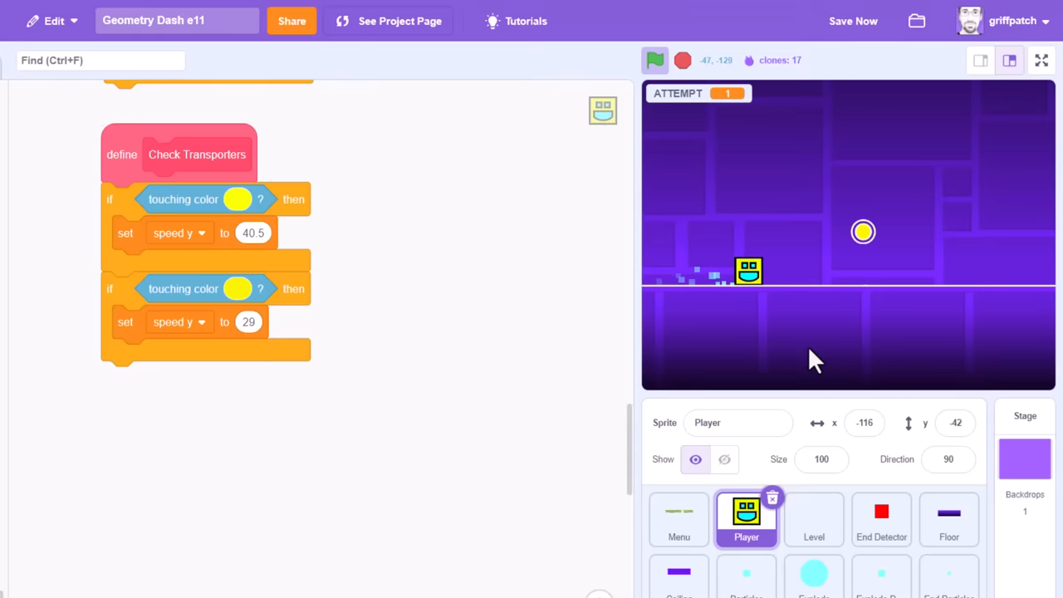
left_click(654, 59)
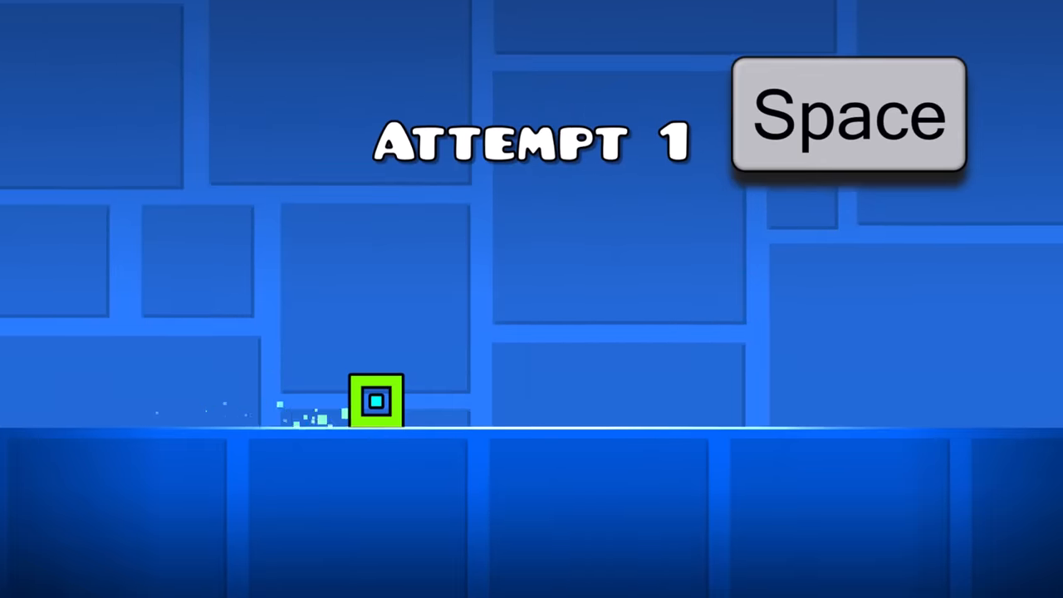
- Jump the cube through the yellow jump rings with Space, buffering presses mid-air for the next ring
key("space")
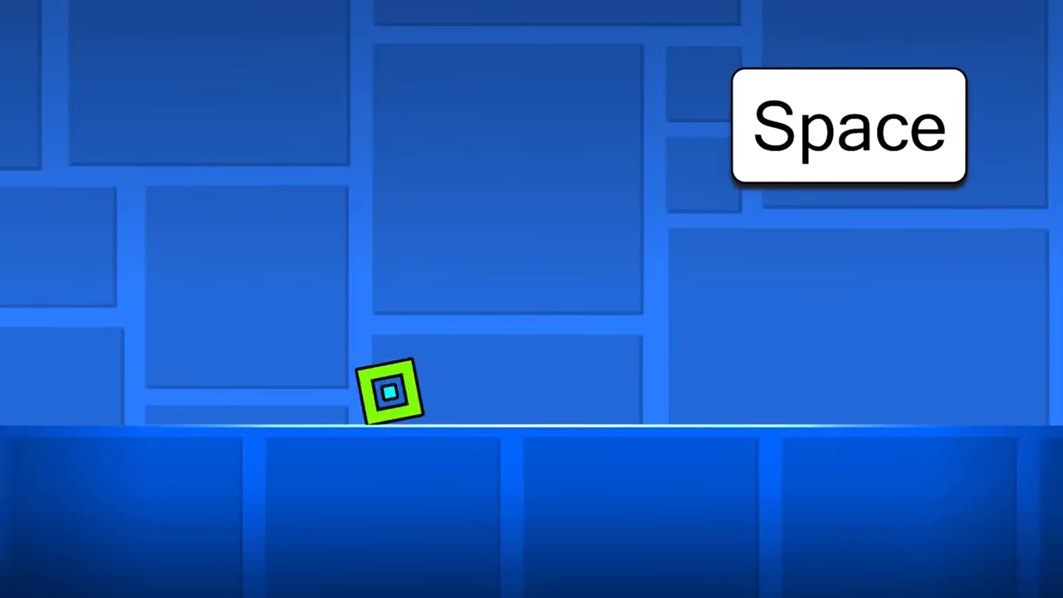
key("space")
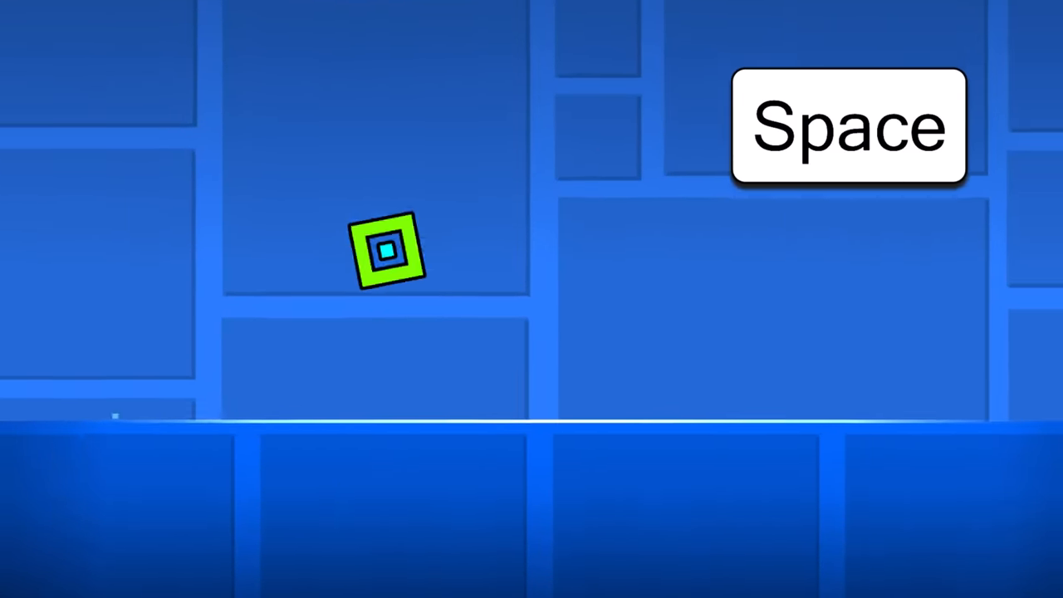
key("space")
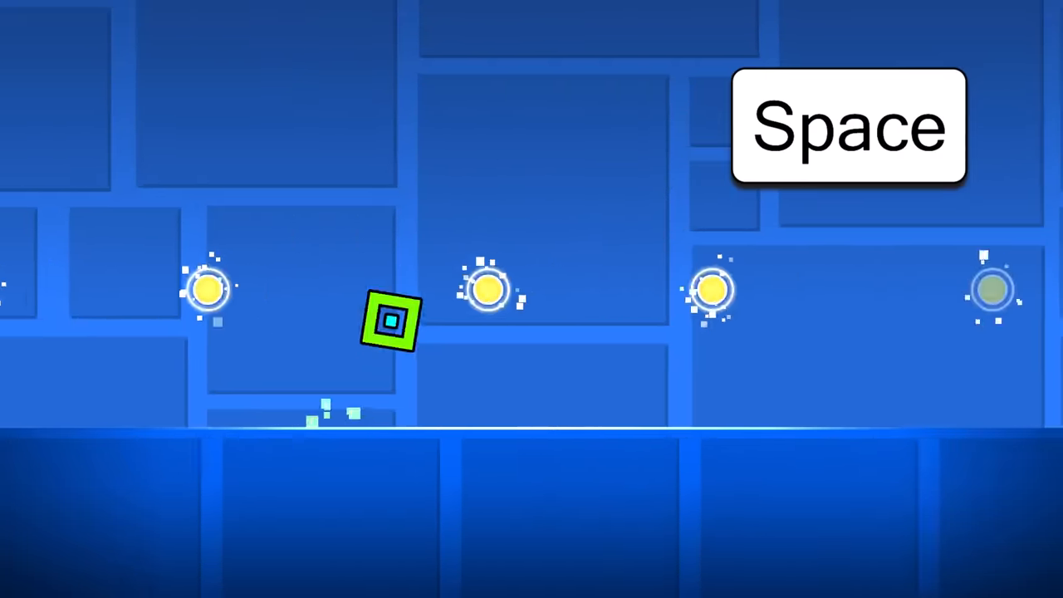
key("space")
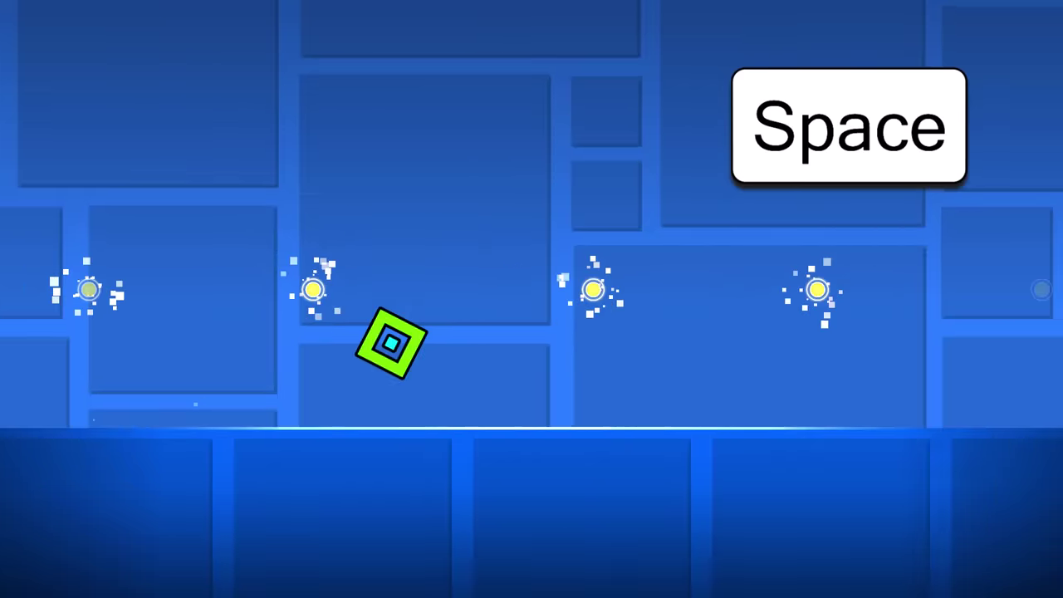
key("space")
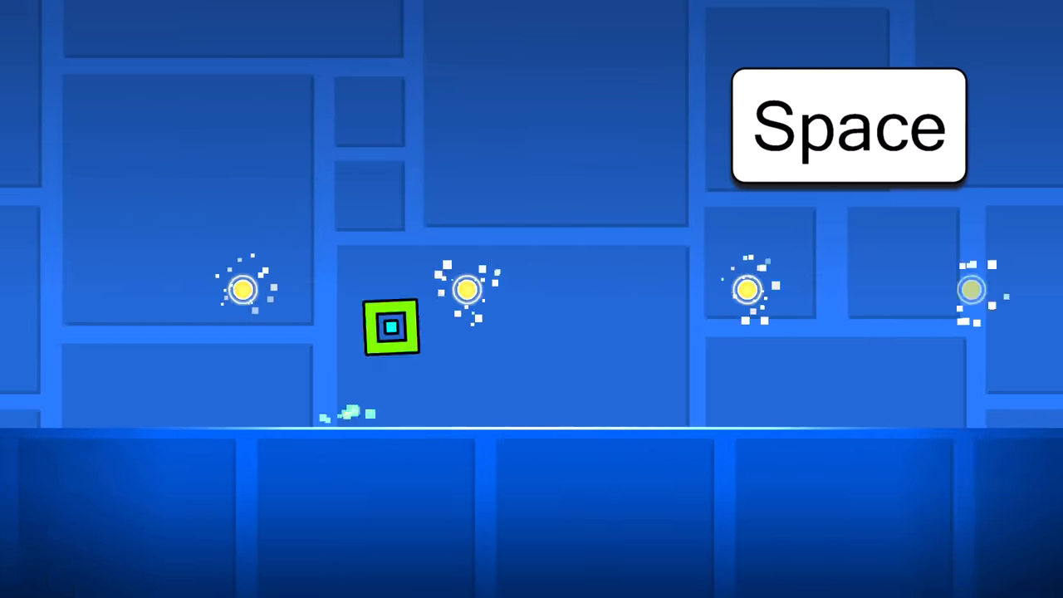
key("space")
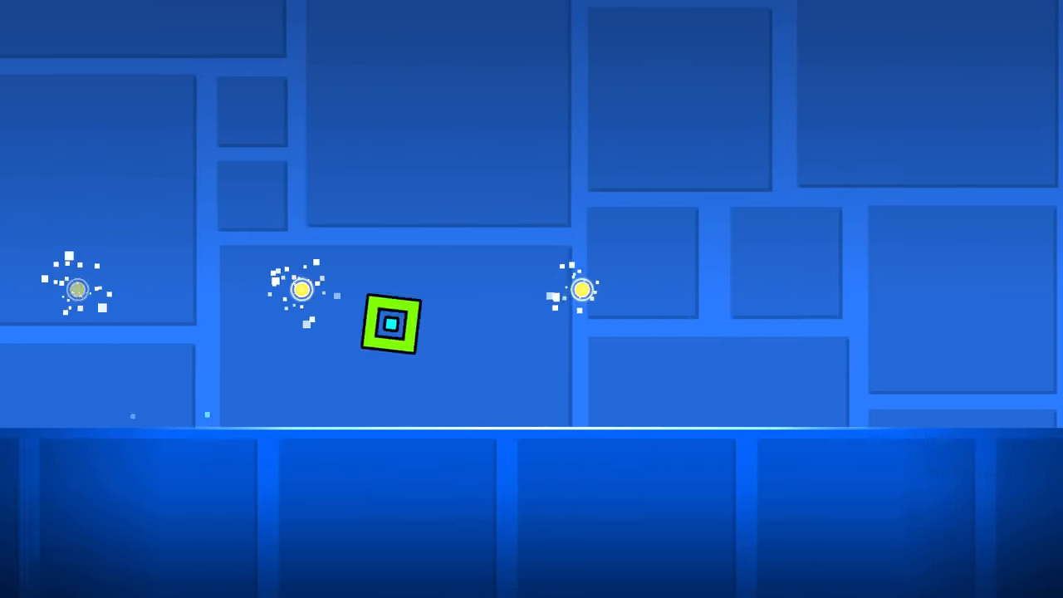
key("space")
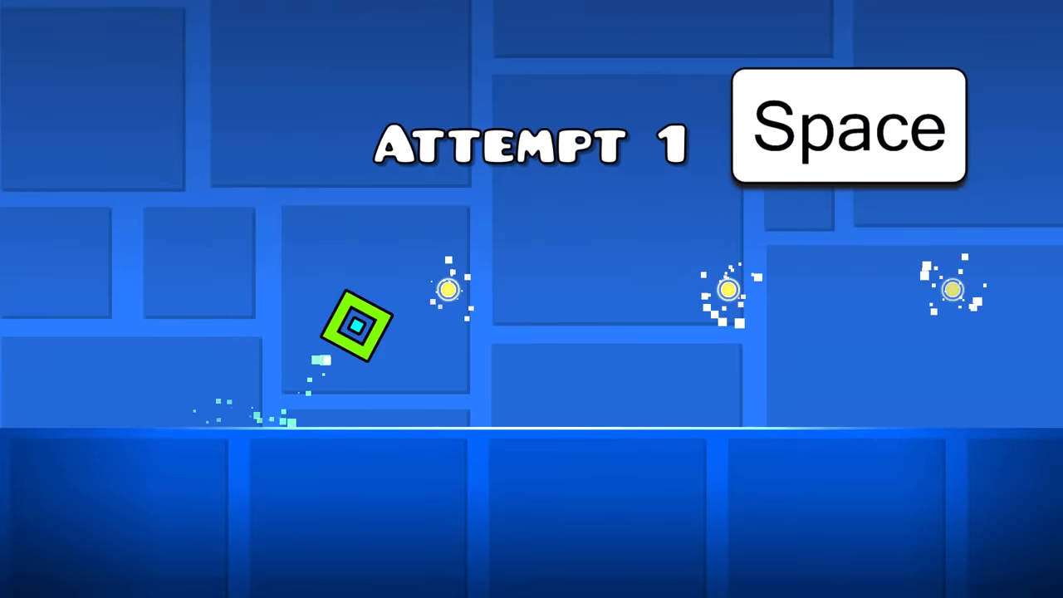
key("space")
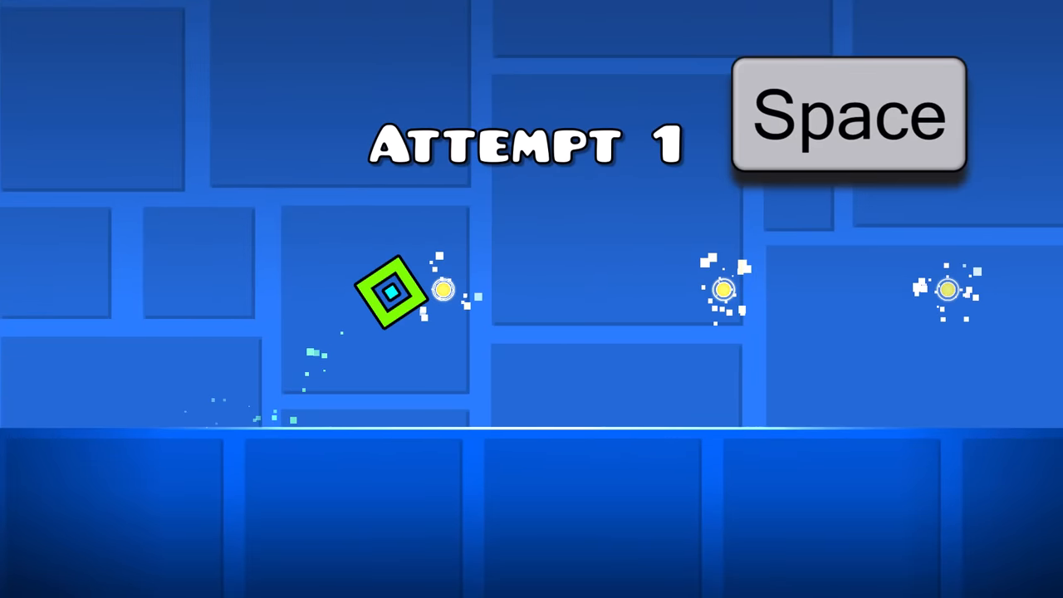
key("space")
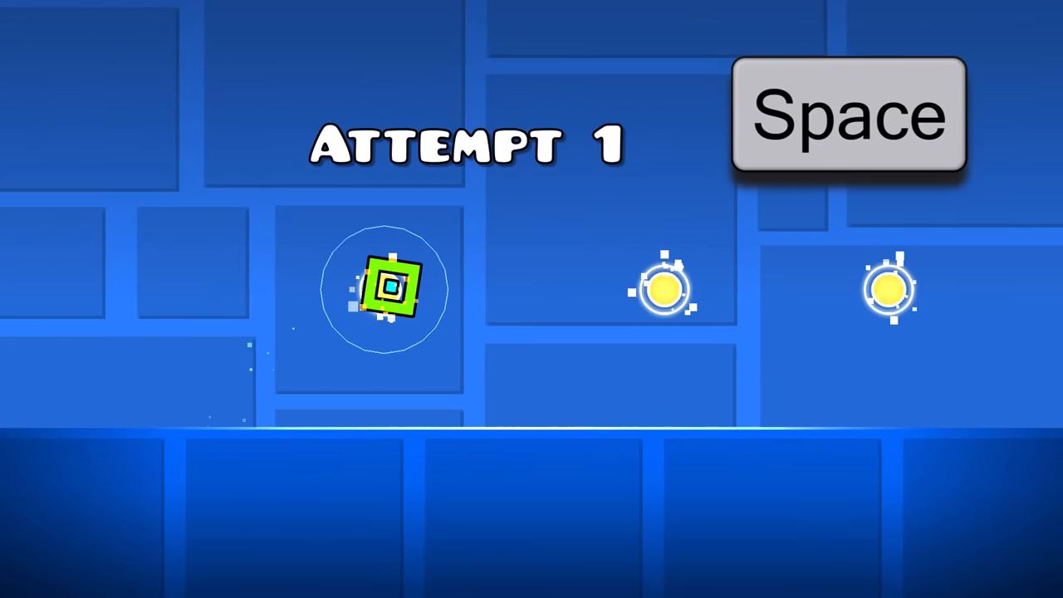
key("space")
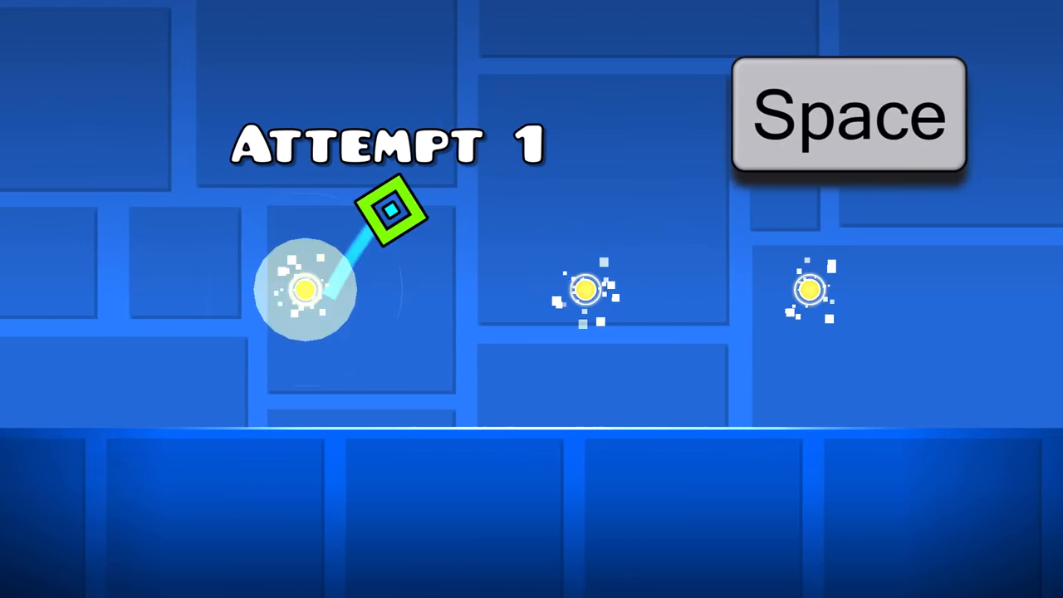
key("space")
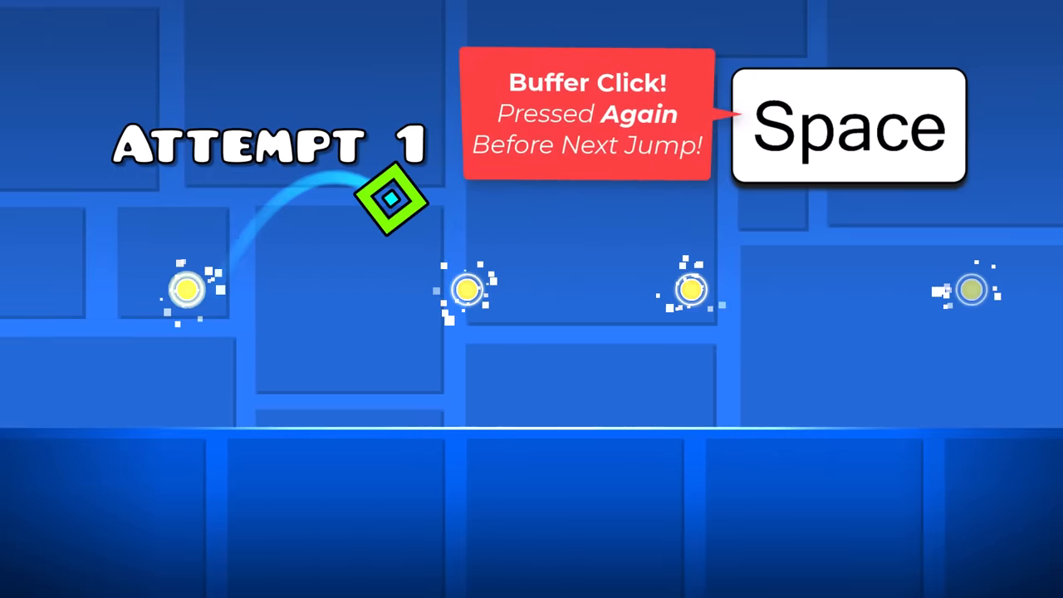
key("space")
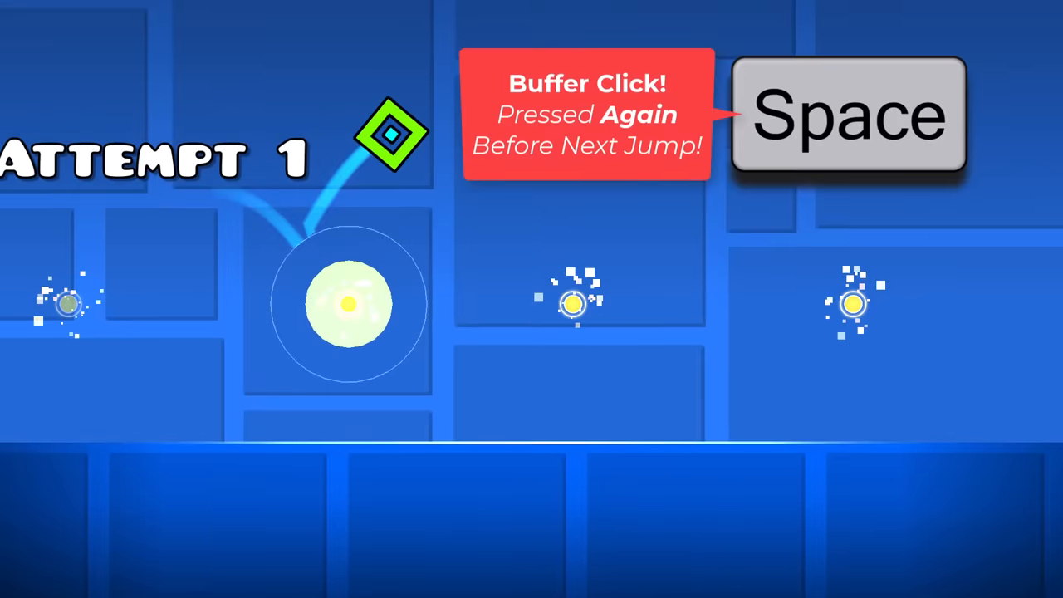
key("space")
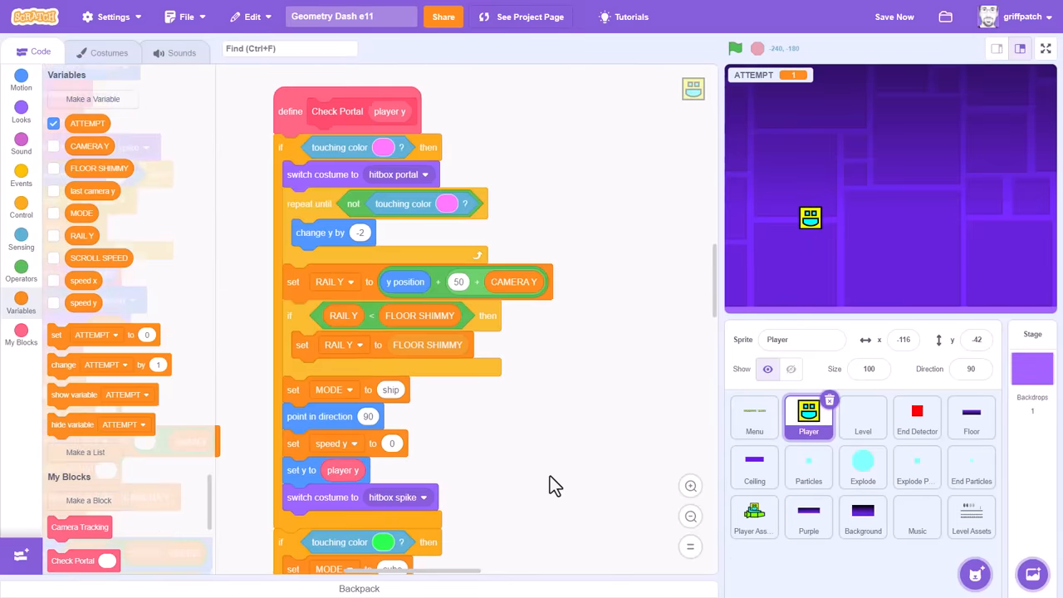
- Build the stage's green-flag forever loop with an if-else on space pressed or mouse down
scroll("down", 3)
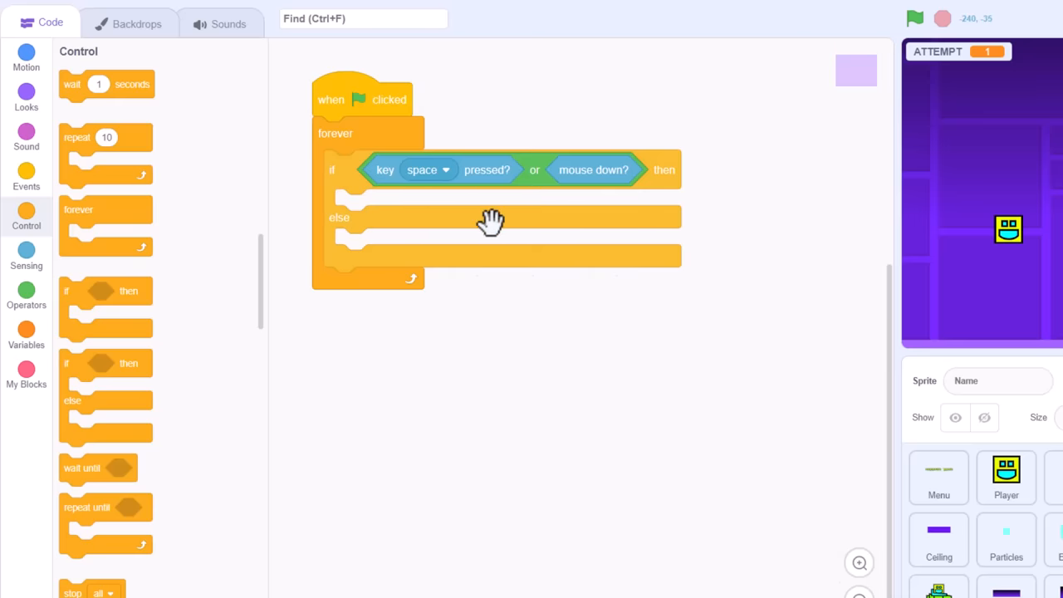
- Create the JUMP KEY variable and make the start-up set block target it
left_click(26, 338)
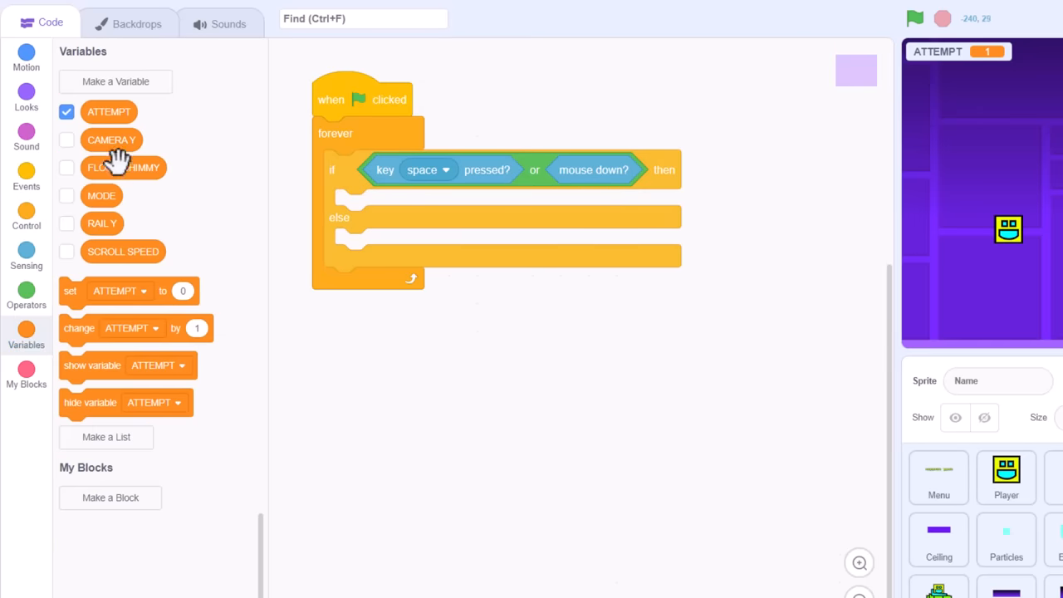
left_click(114, 80)
type("JUMP KEY")
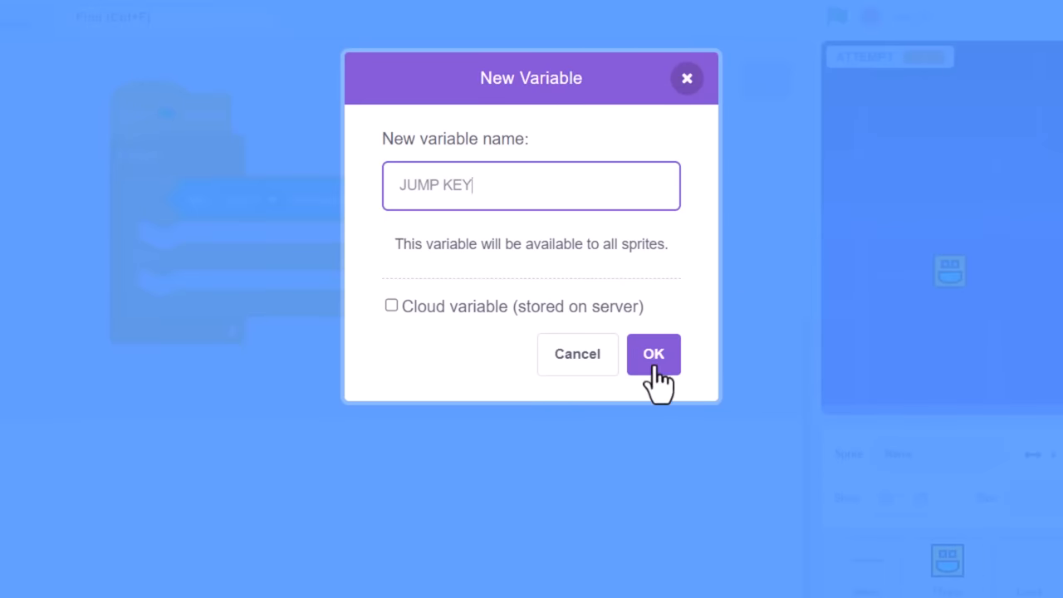
left_click(652, 355)
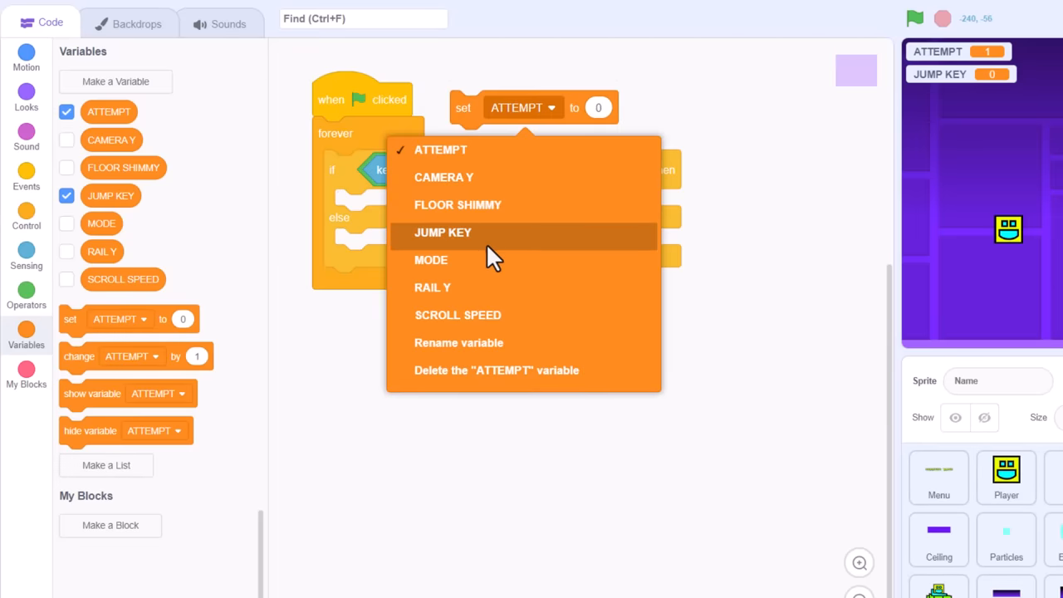
left_click(442, 233)
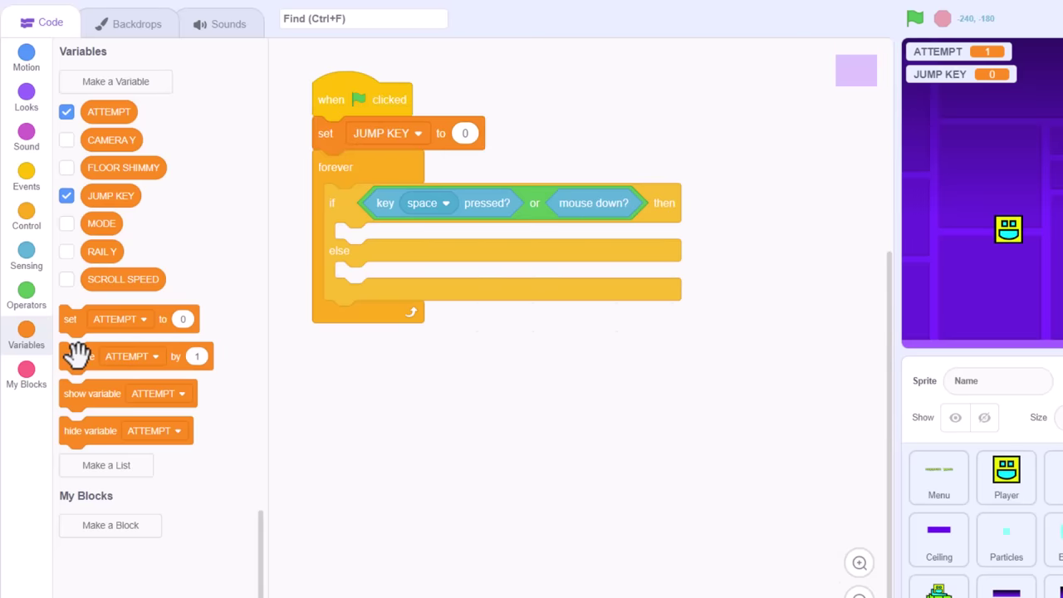
- Add a change JUMP KEY by 1 block inside the if branch of the stage loop
left_click_drag(79, 355, 365, 239)
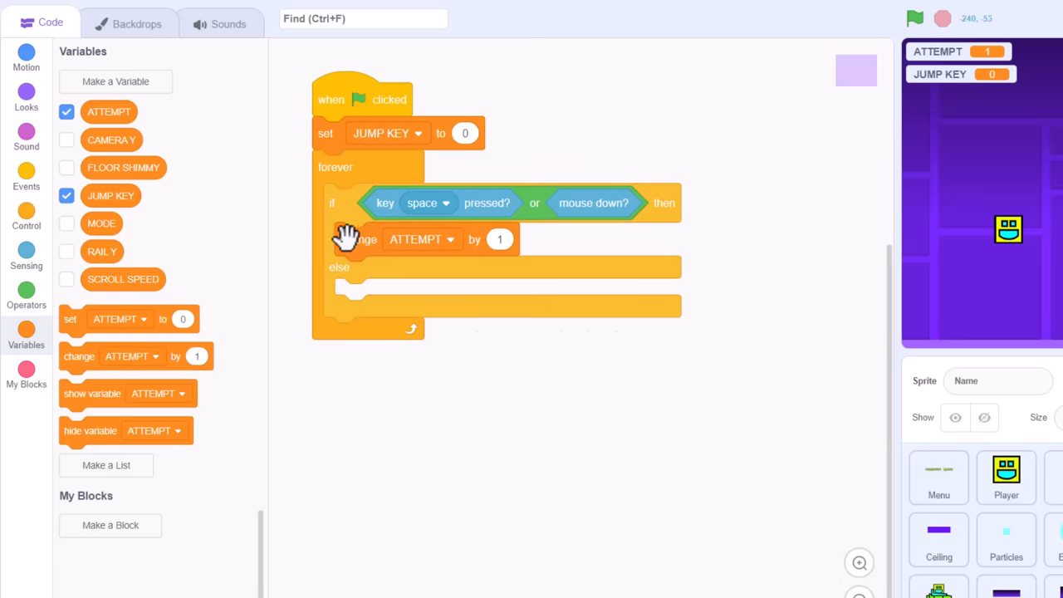
left_click(420, 239)
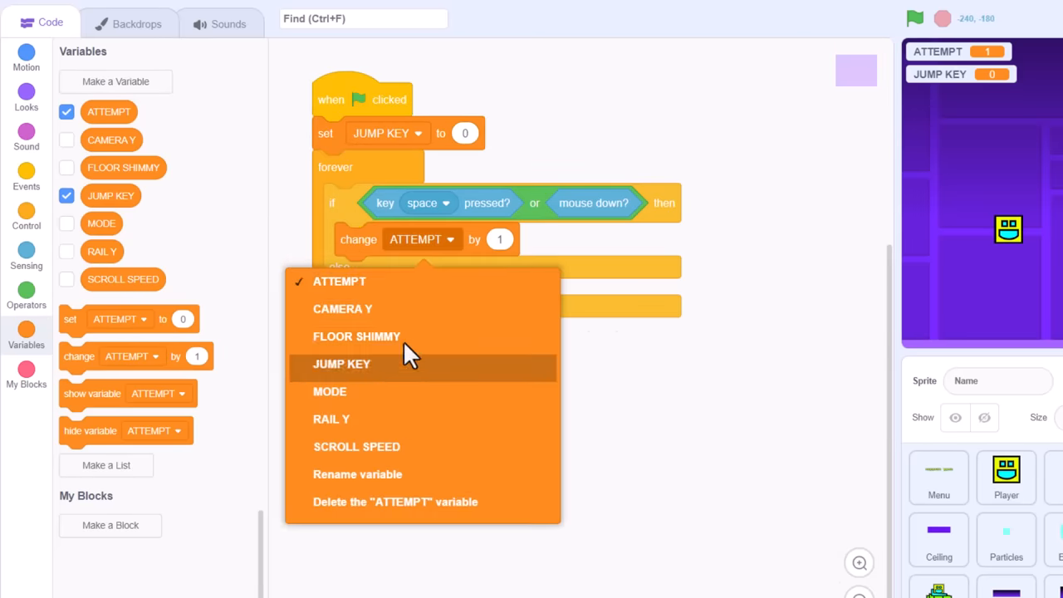
left_click(339, 364)
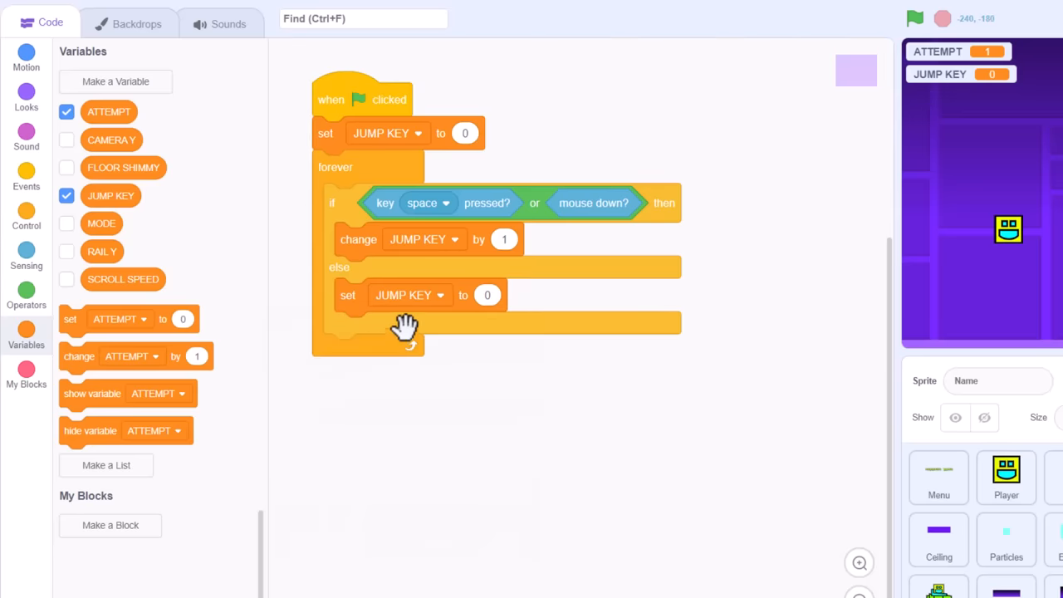
mouse_move(485, 299)
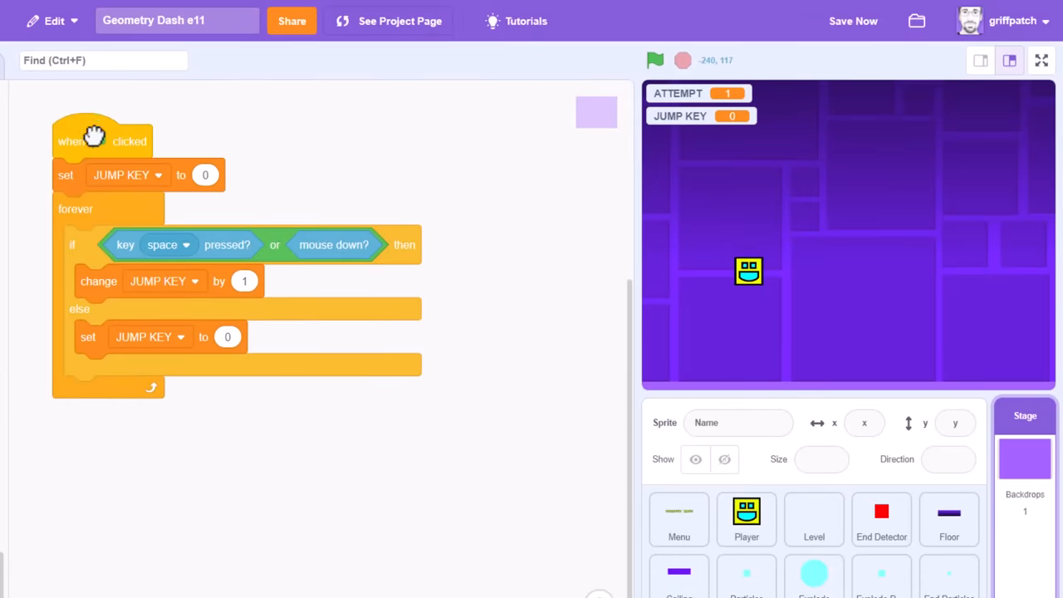
left_click(654, 60)
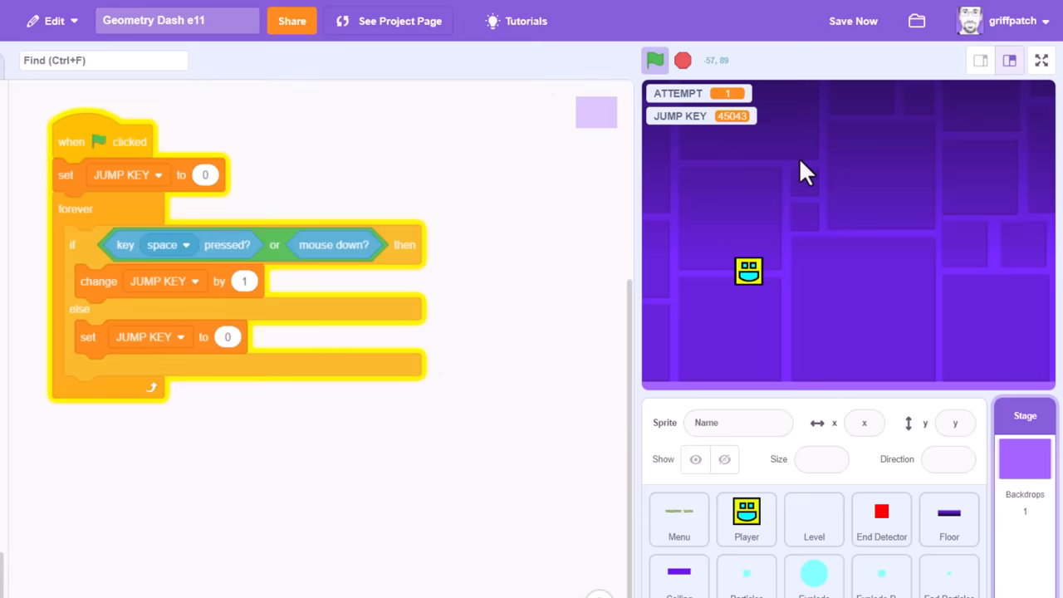
left_click(680, 60)
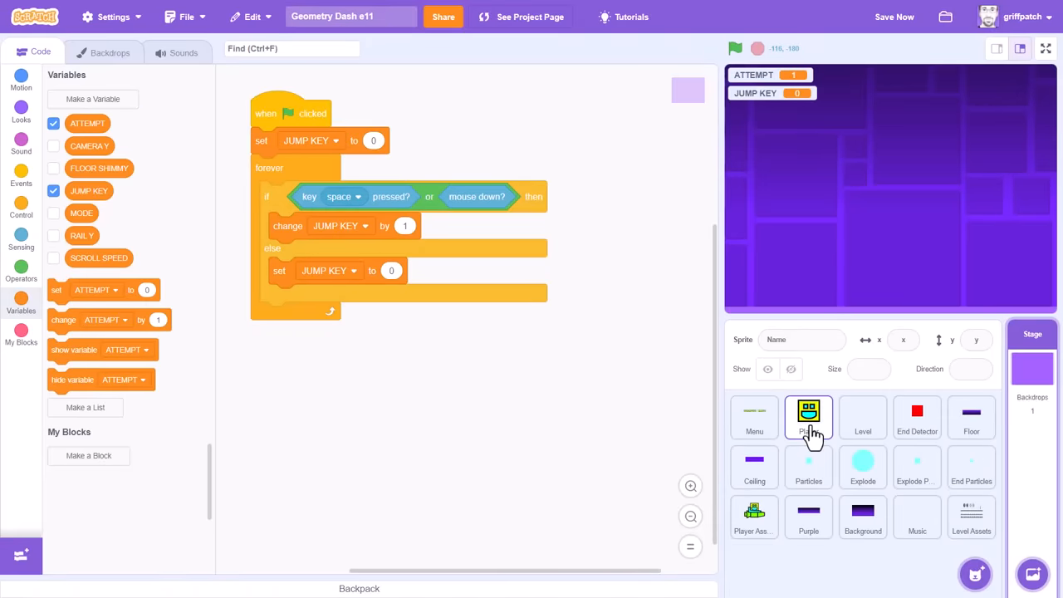
- Wrap the Player's second yellow ring check in Check Transporters in a new if condition with a comparison
left_click(807, 416)
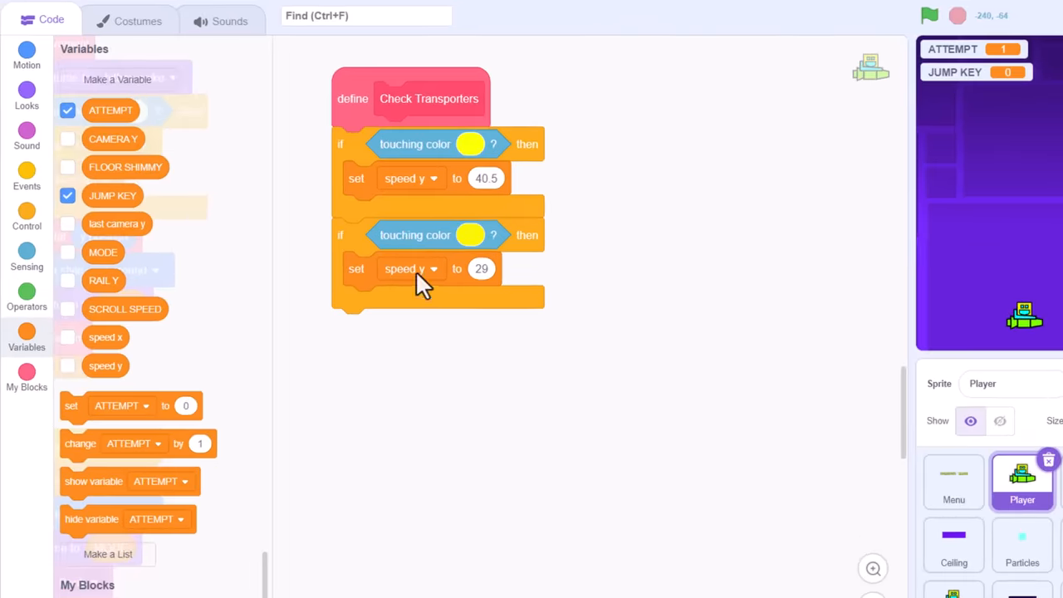
left_click(27, 216)
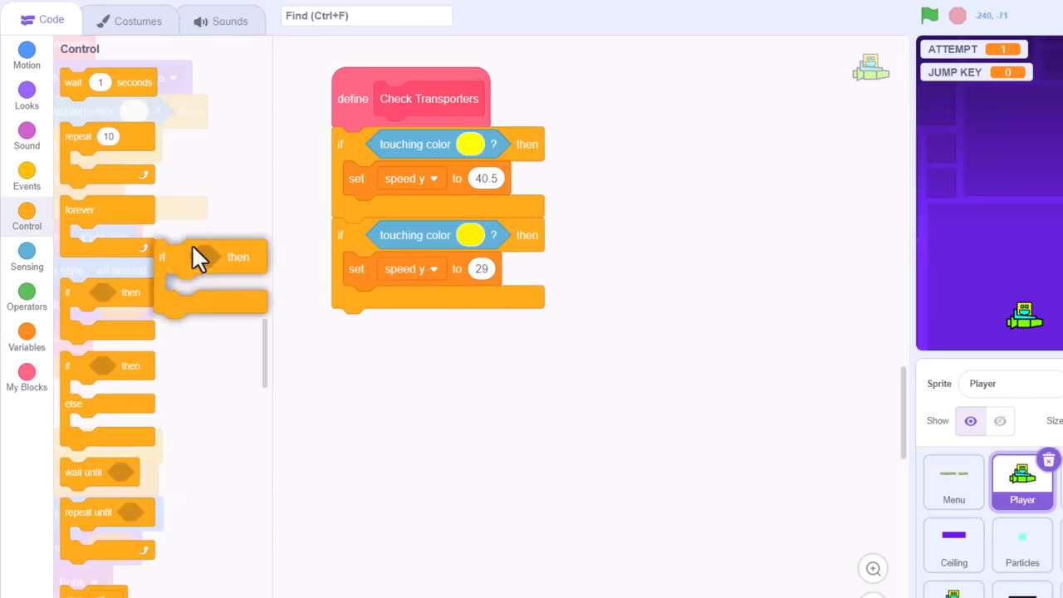
left_click_drag(200, 257, 349, 236)
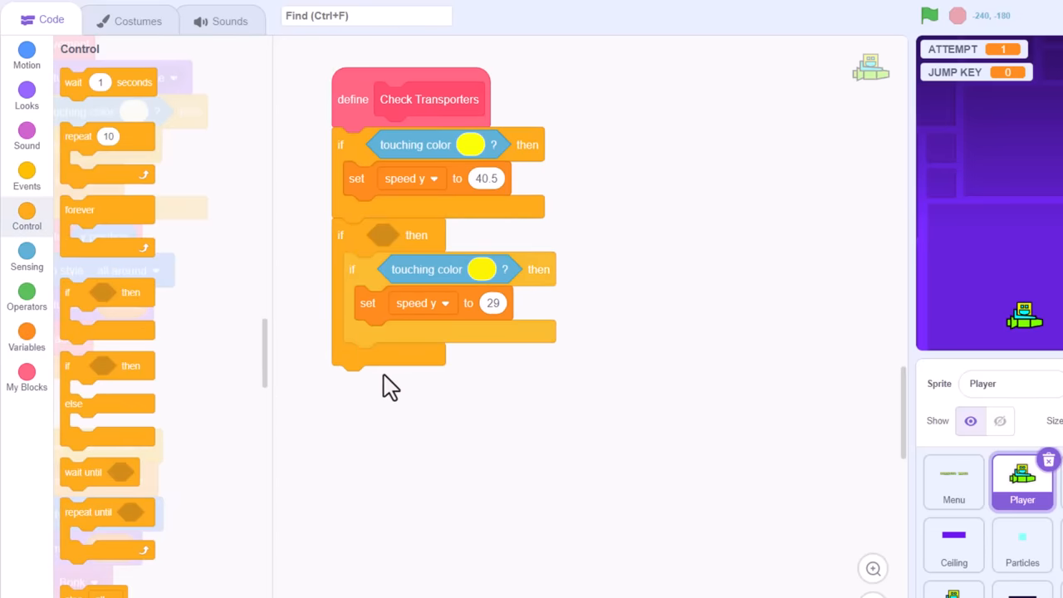
left_click(27, 292)
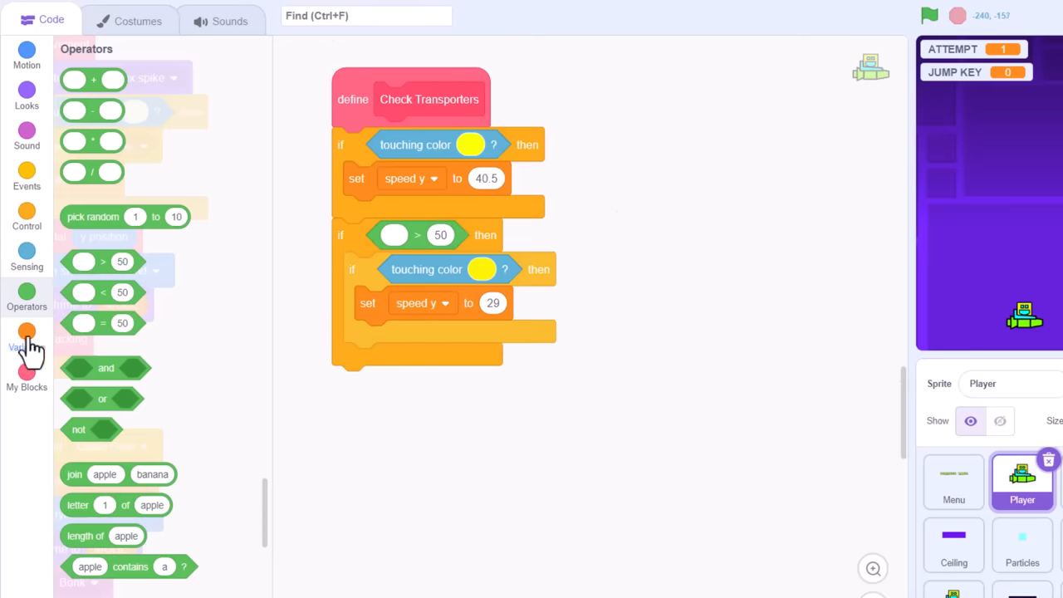
left_click(27, 338)
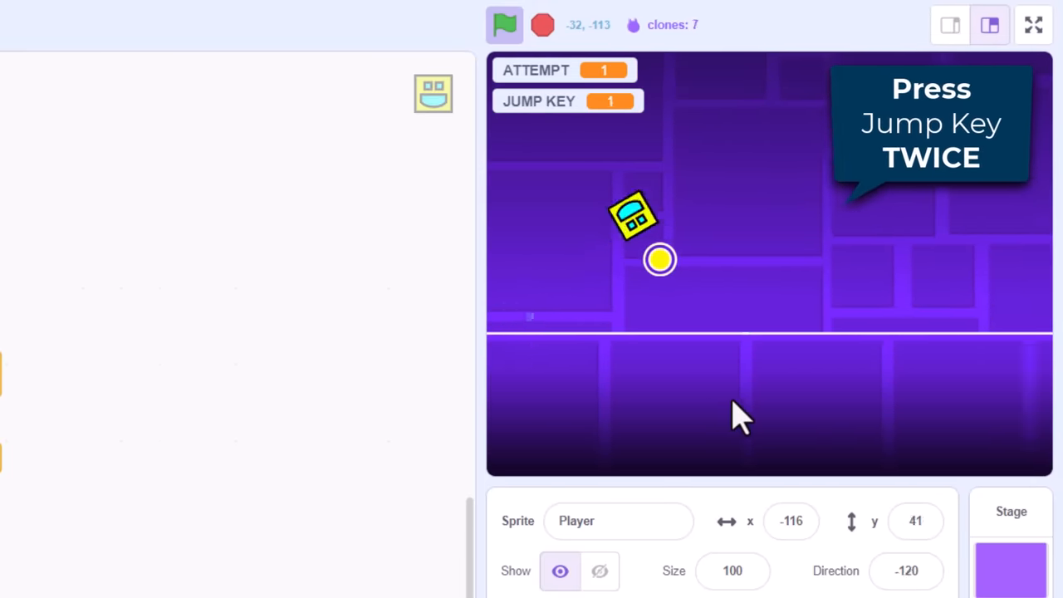
left_click(503, 23)
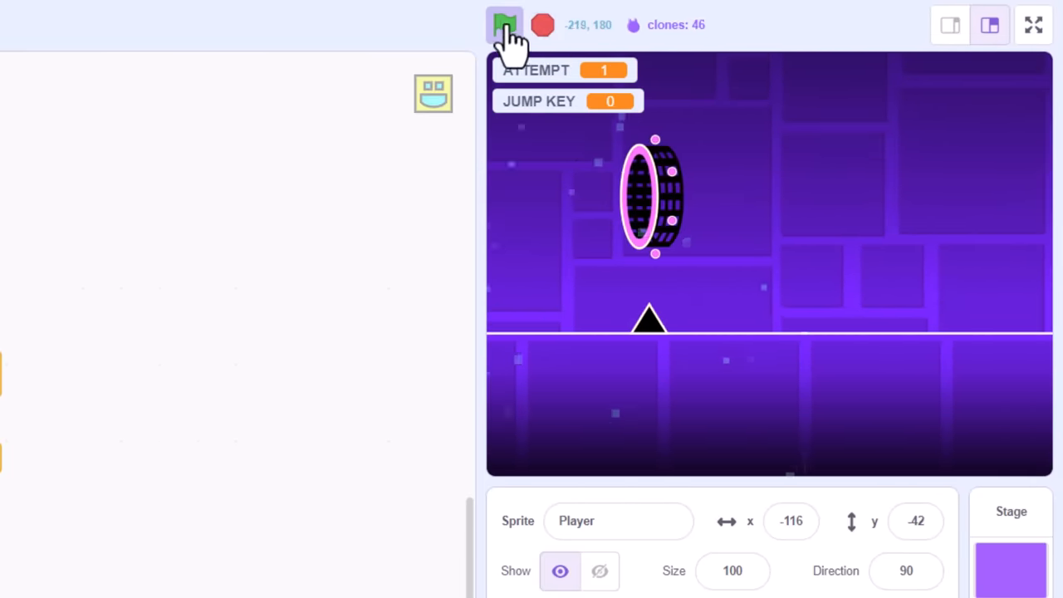
left_click(504, 25)
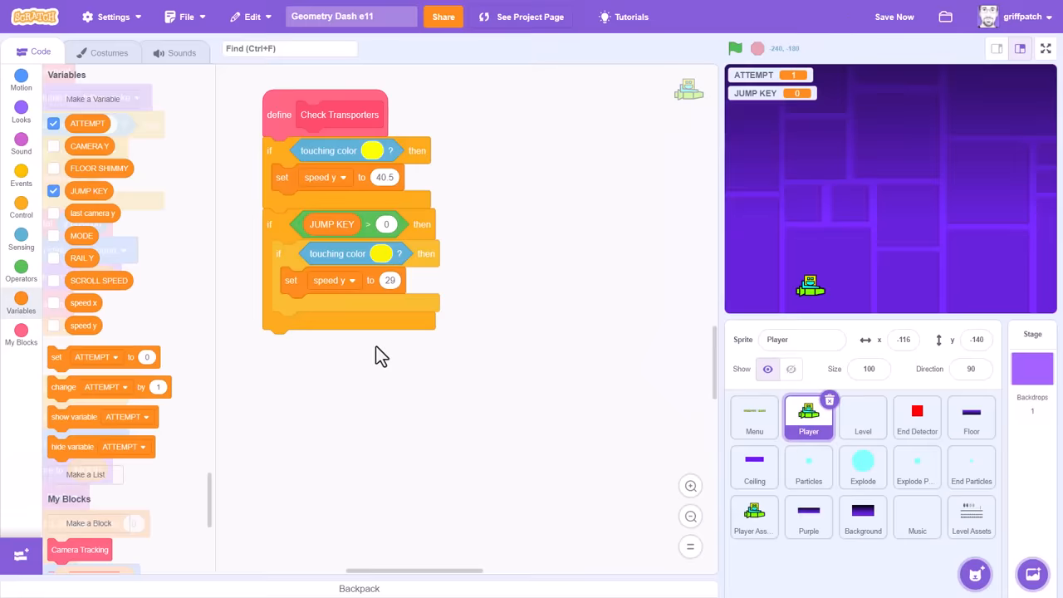
- Require JUMP KEY > 0 and < 100 for the second ring, and add a JUMP KEY change after the boost
left_click(20, 268)
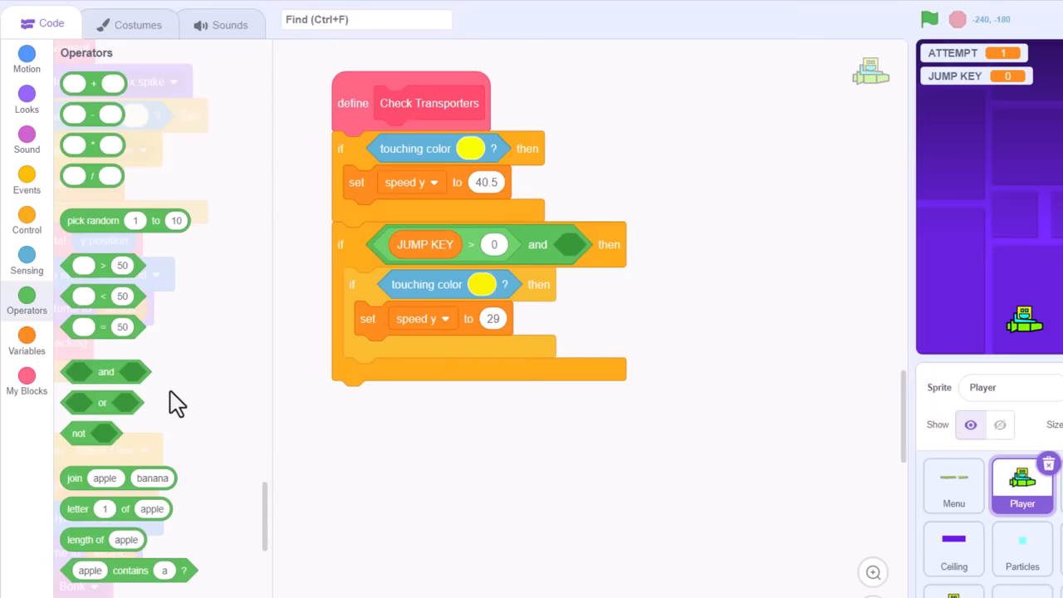
right_click(425, 244)
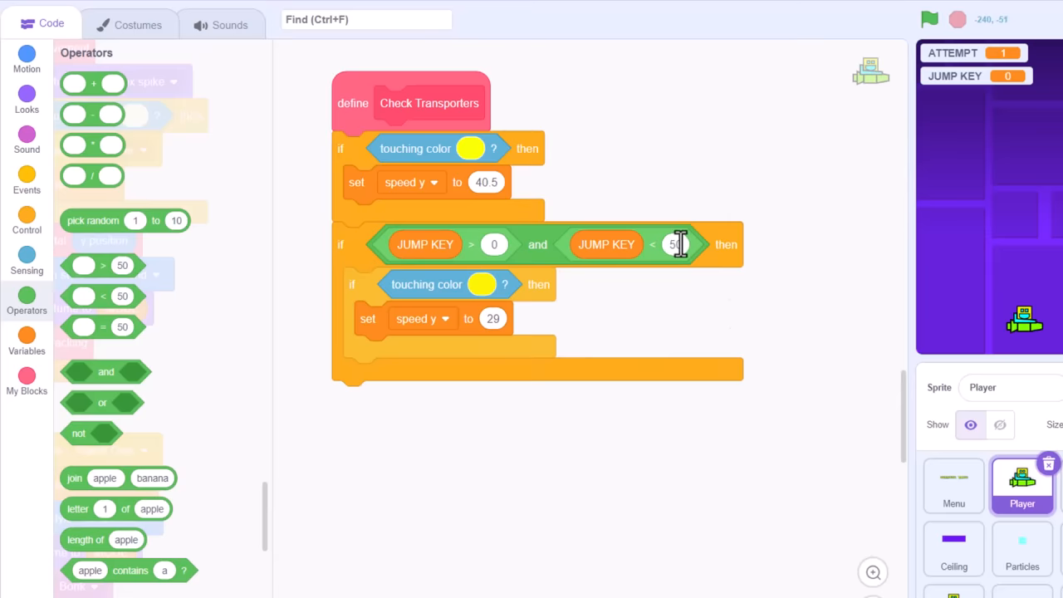
type("100")
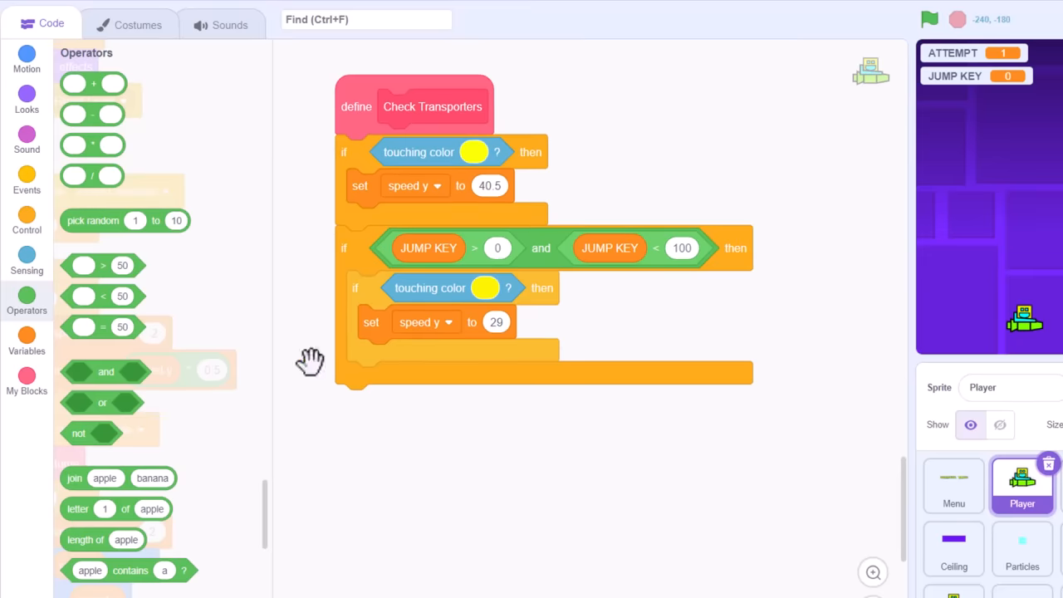
left_click(27, 347)
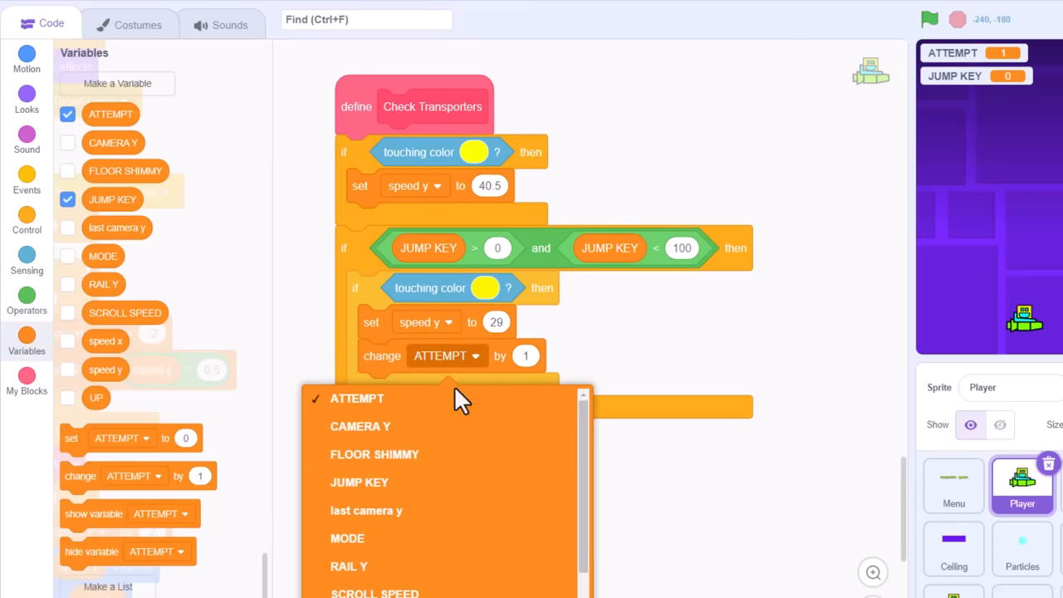
left_click(359, 481)
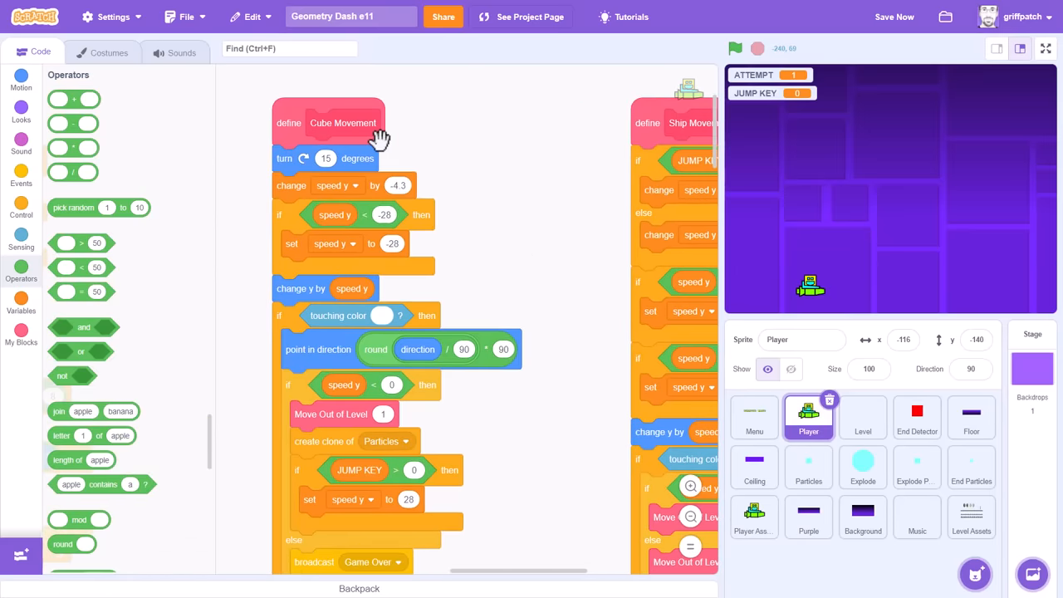
- Make Cube Movement change JUMP KEY by 100 right after the jump sets speed y to 28
scroll("down", 3)
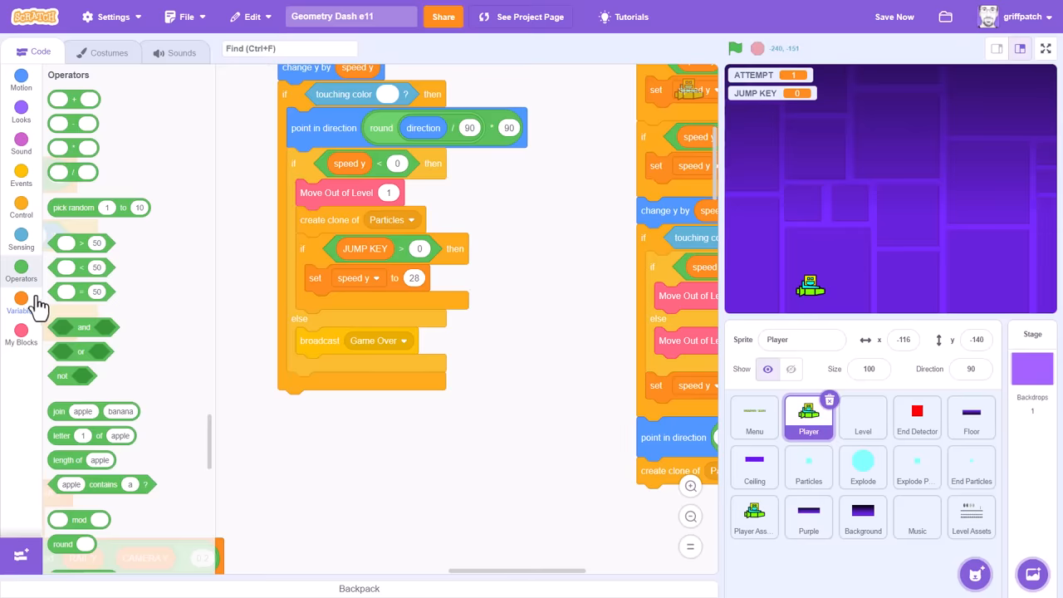
left_click(20, 299)
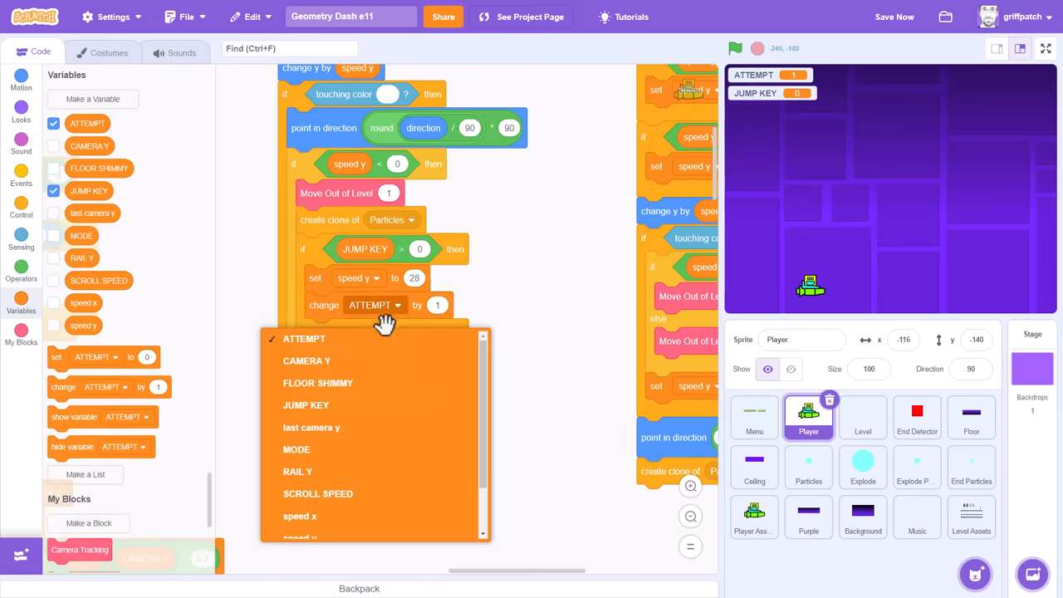
left_click(305, 405)
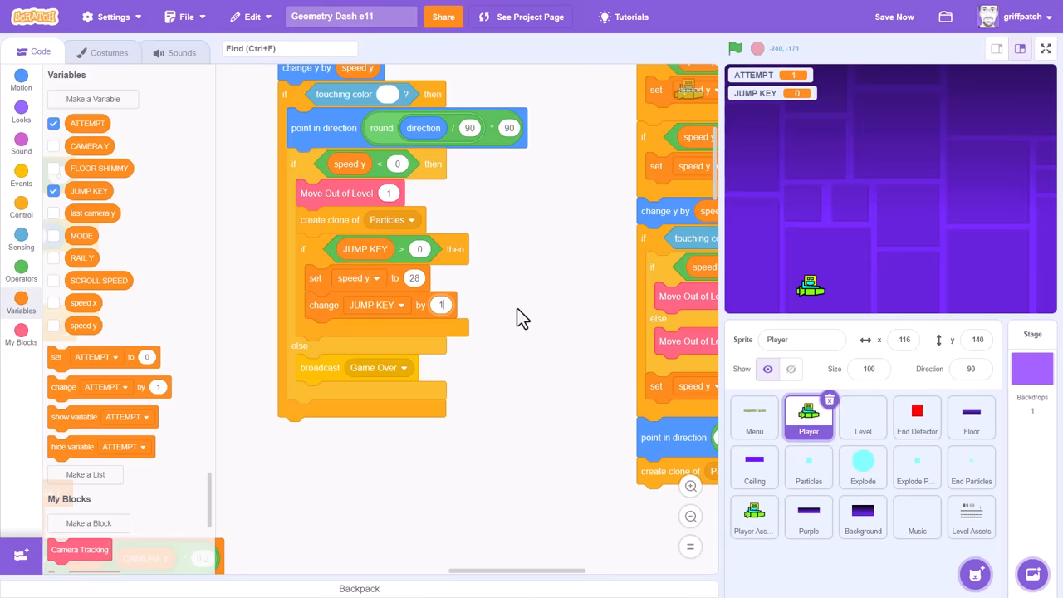
type("100")
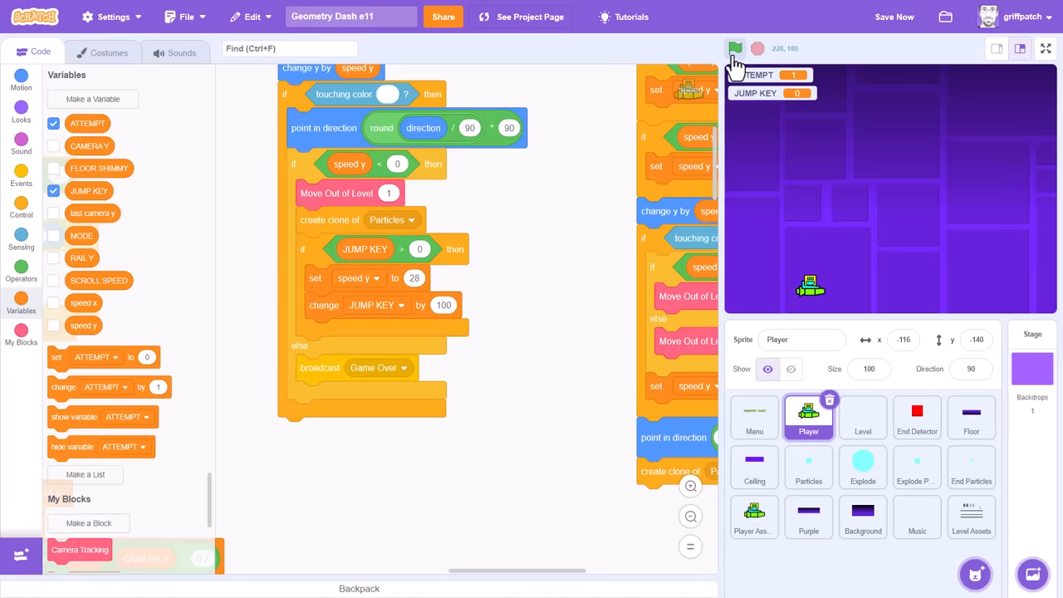
left_click(734, 46)
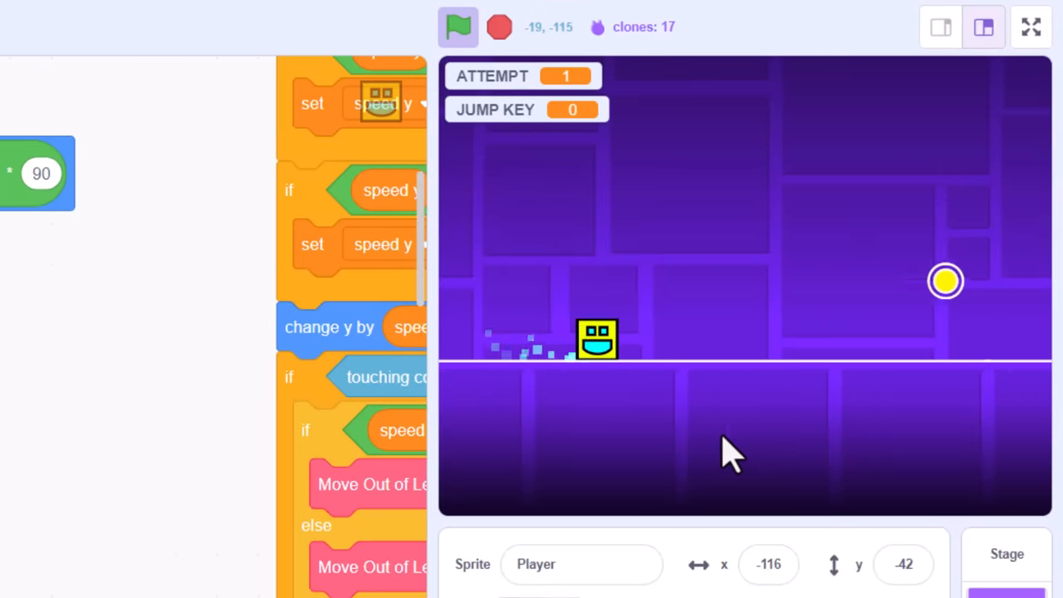
left_click(456, 26)
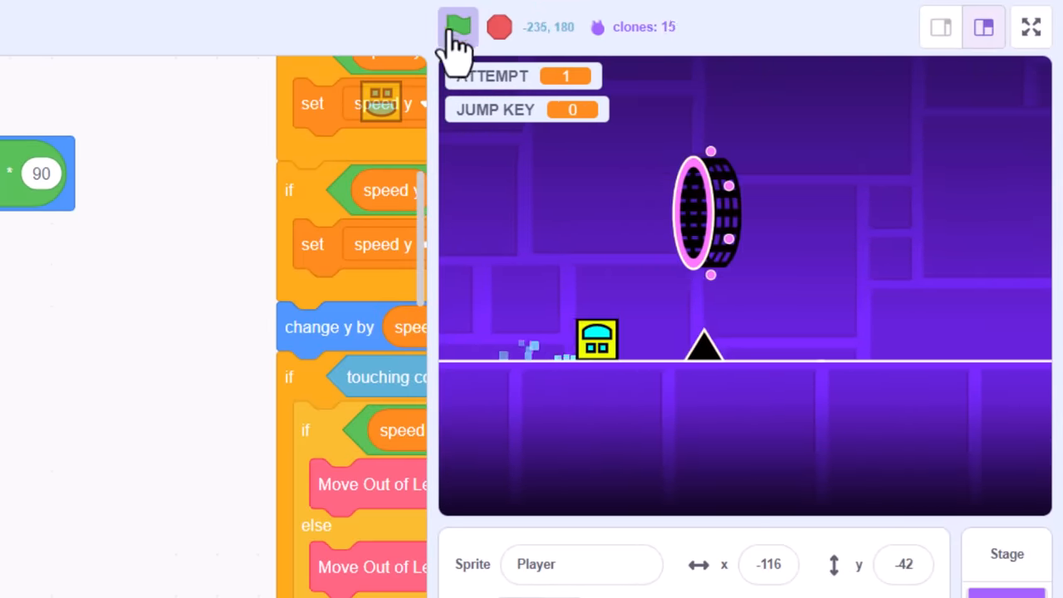
left_click(458, 27)
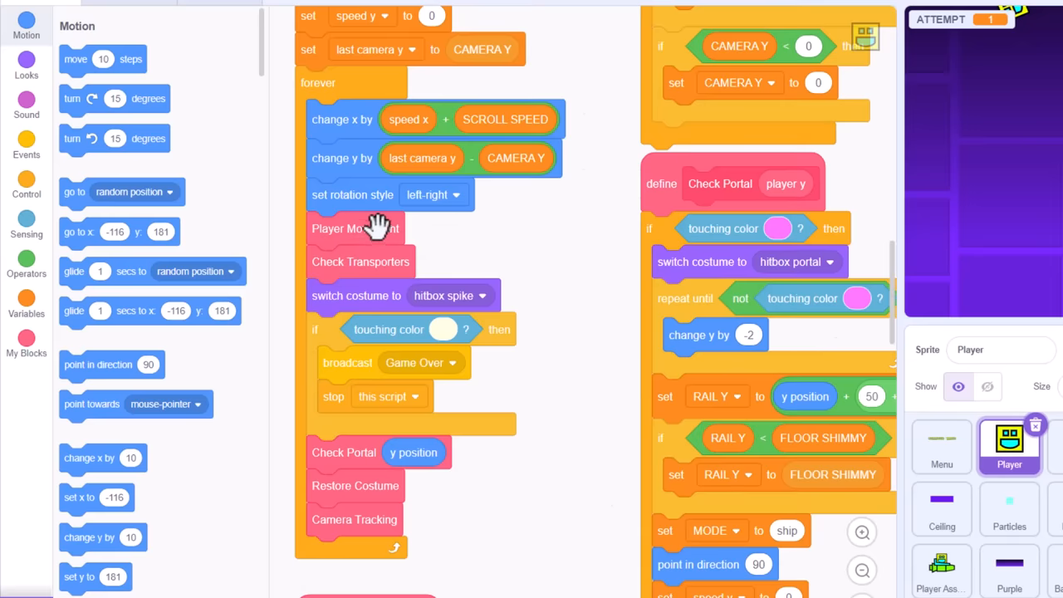
mouse_move(435, 269)
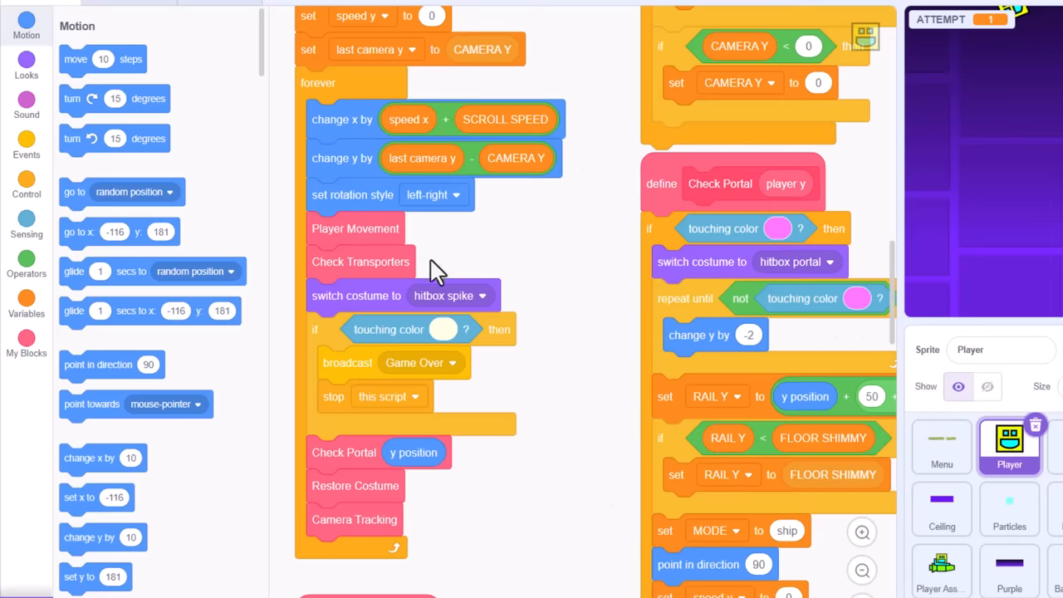